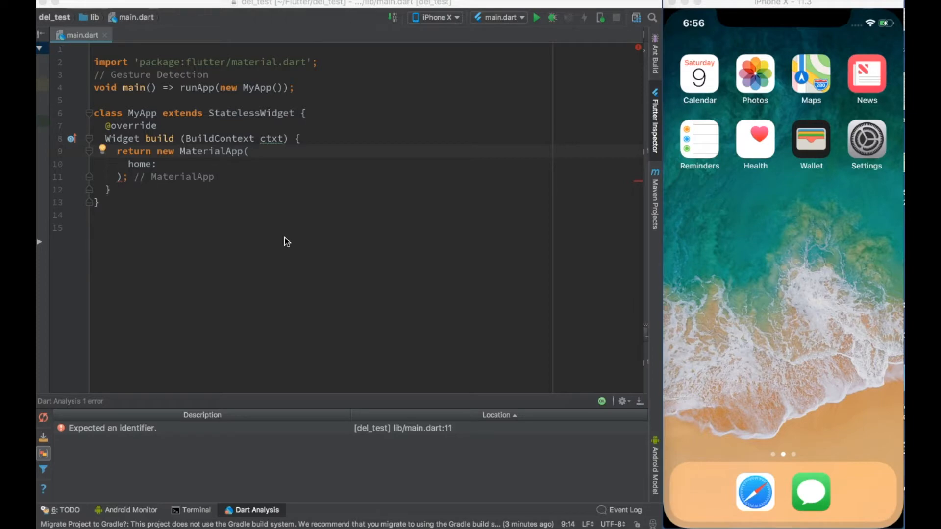
mouse_move(232, 219)
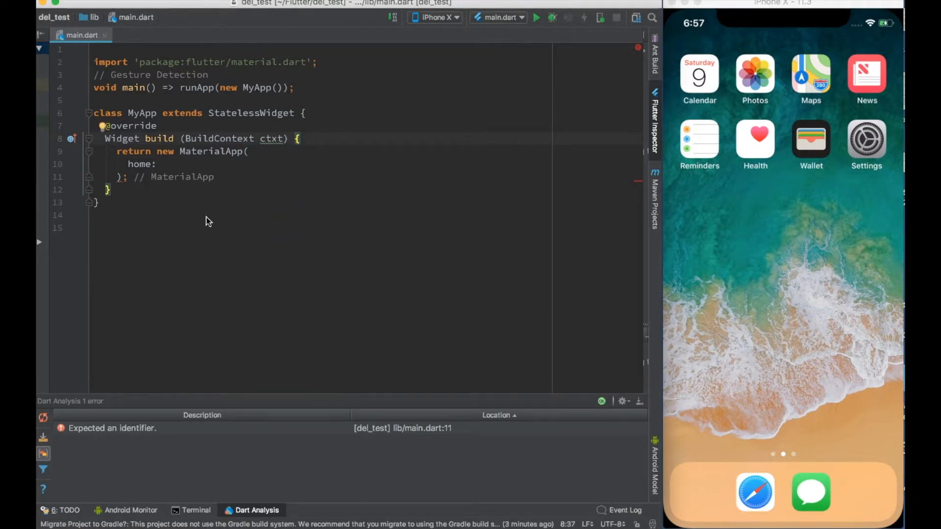
mouse_move(216, 225)
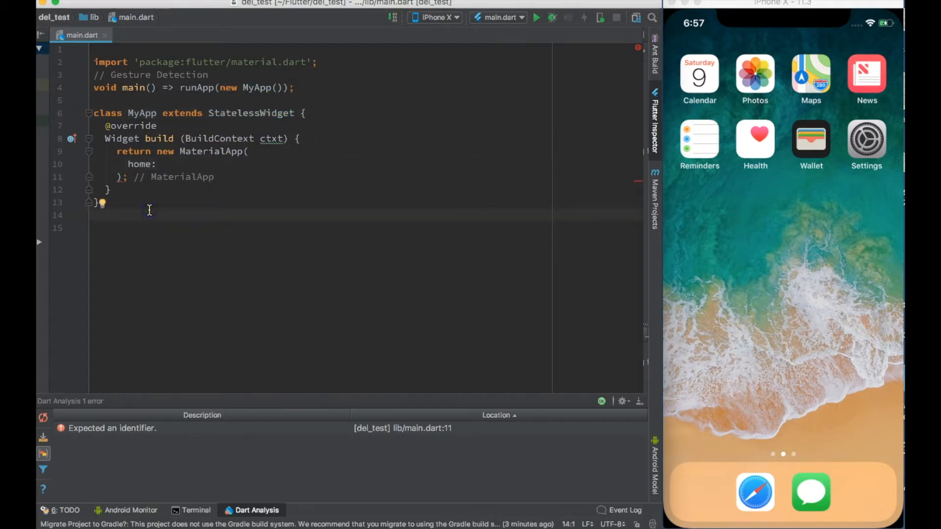
- Declare a Display class extending StatelessWidget with an overridden build(BuildContext) method
type("class")
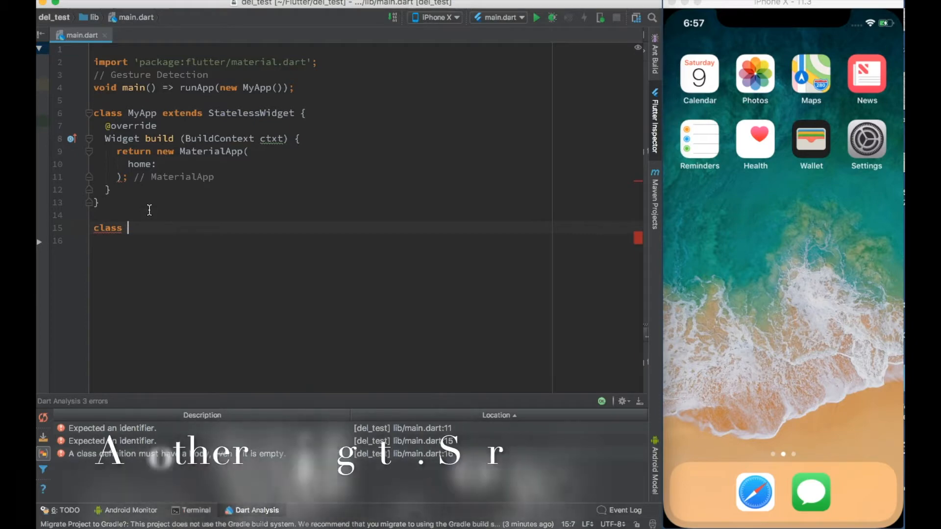
type("Display")
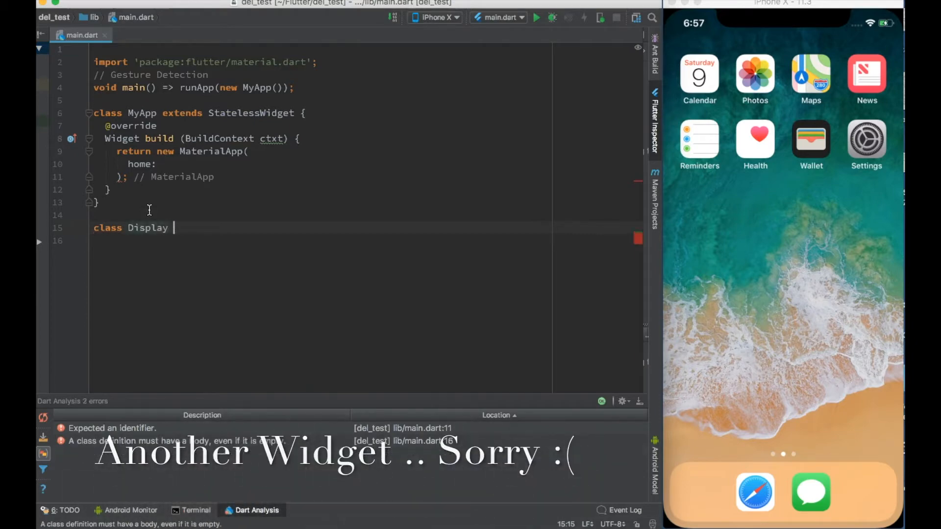
type("extends StatelessWidget {")
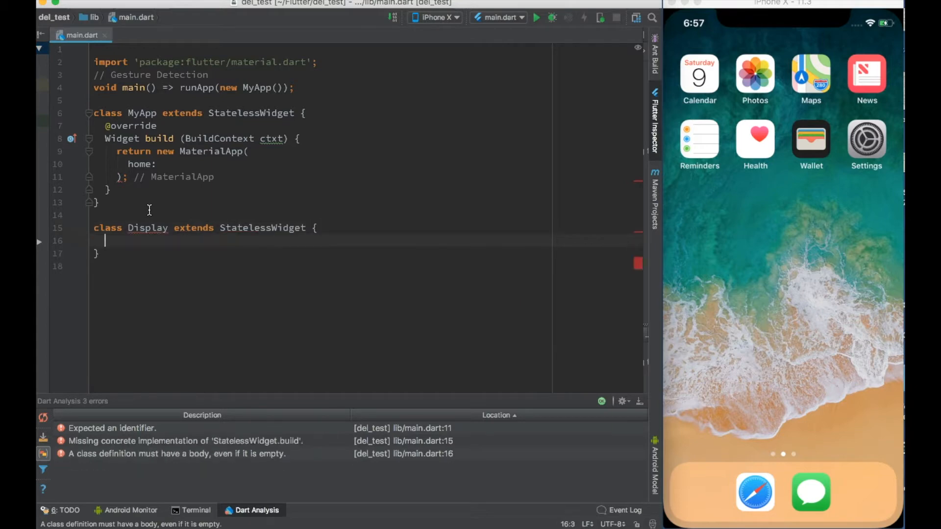
type("@override")
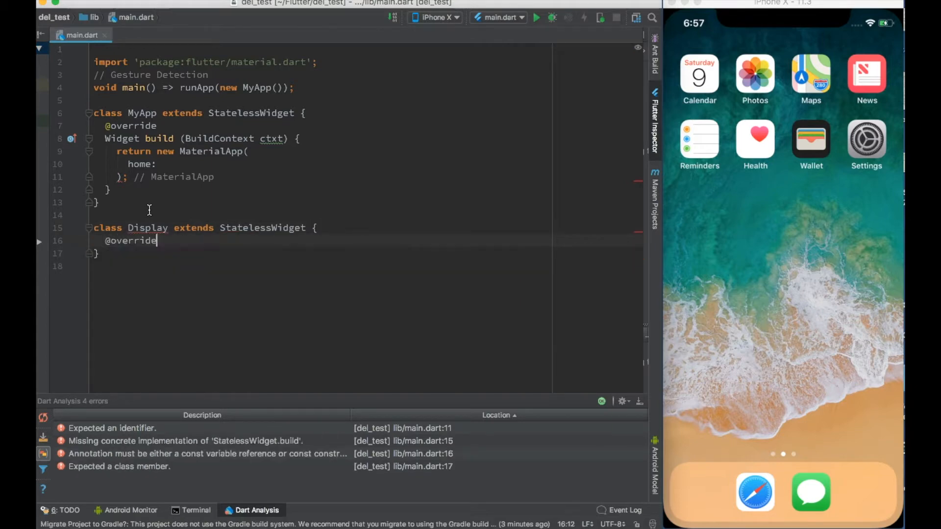
type("W")
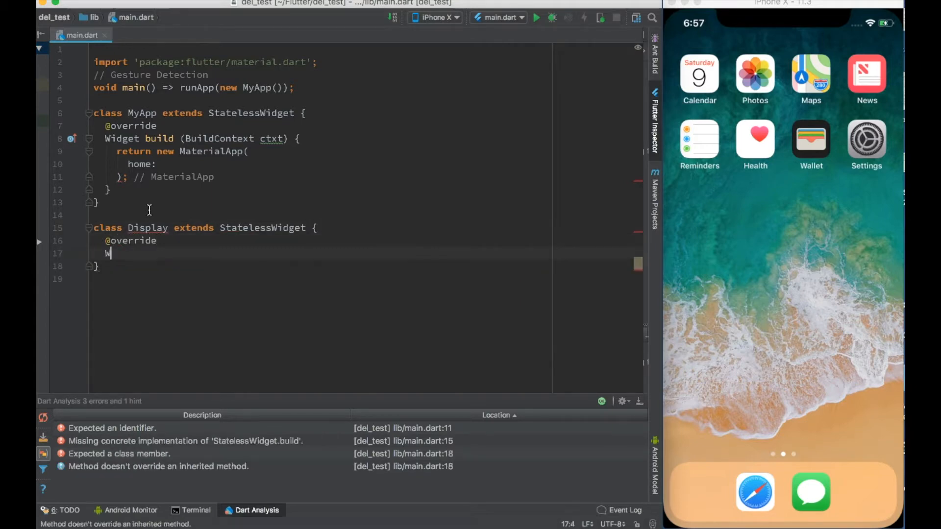
type("idget build")
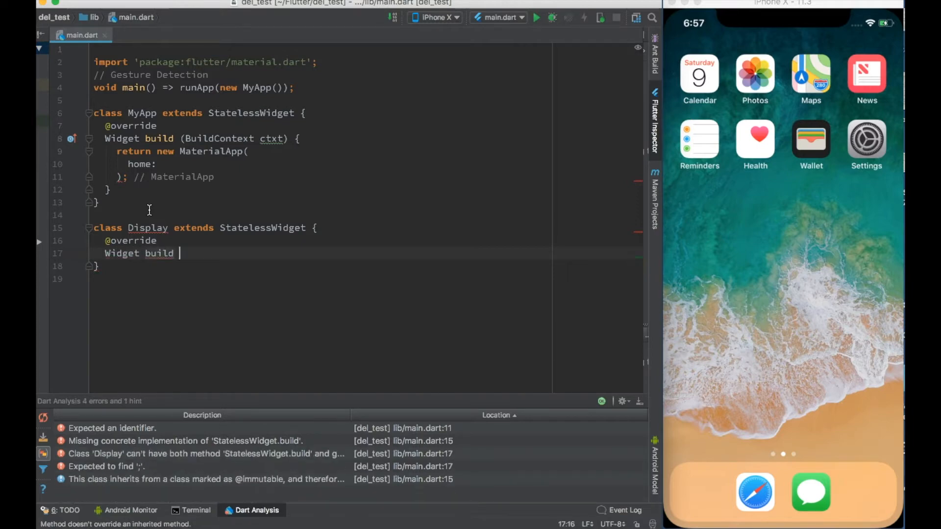
type("(BuildContext ctxt) {")
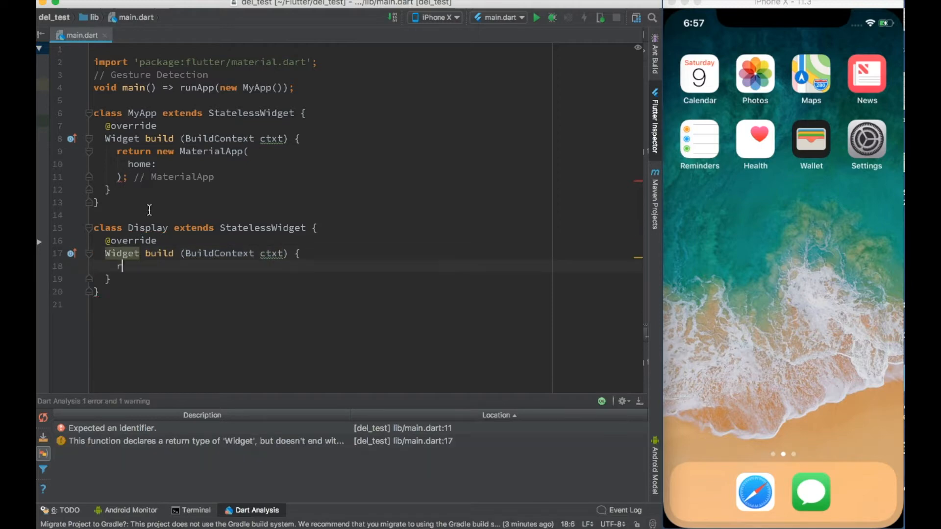
- Return a Scaffold with a 'Gesture Demo' AppBar title and 'GESTUrE TEST>>' body text
type("eturn new Scaffold(")
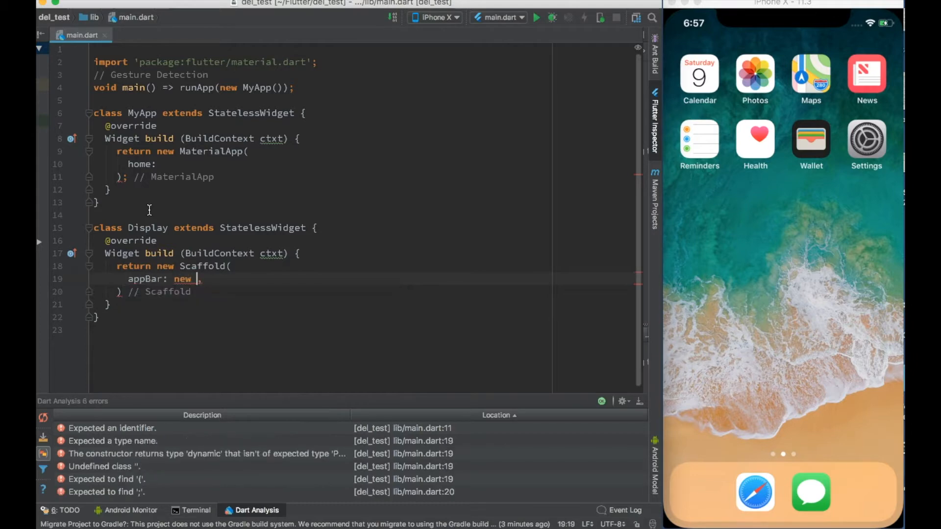
type("AppBar()")
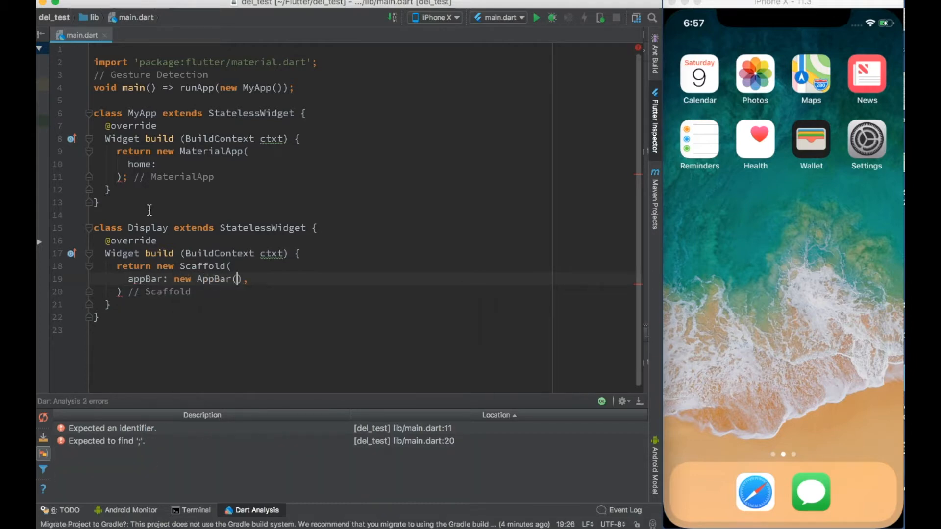
type("title: ,")
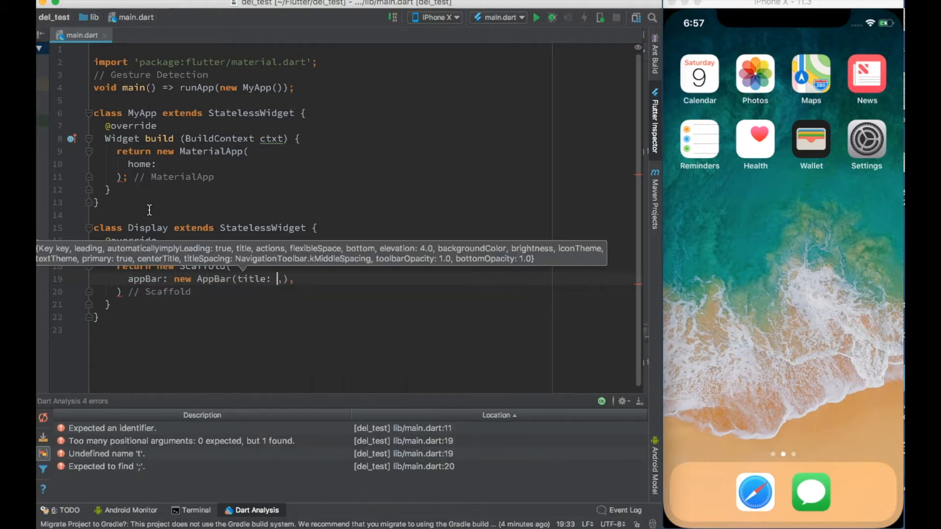
type("new")
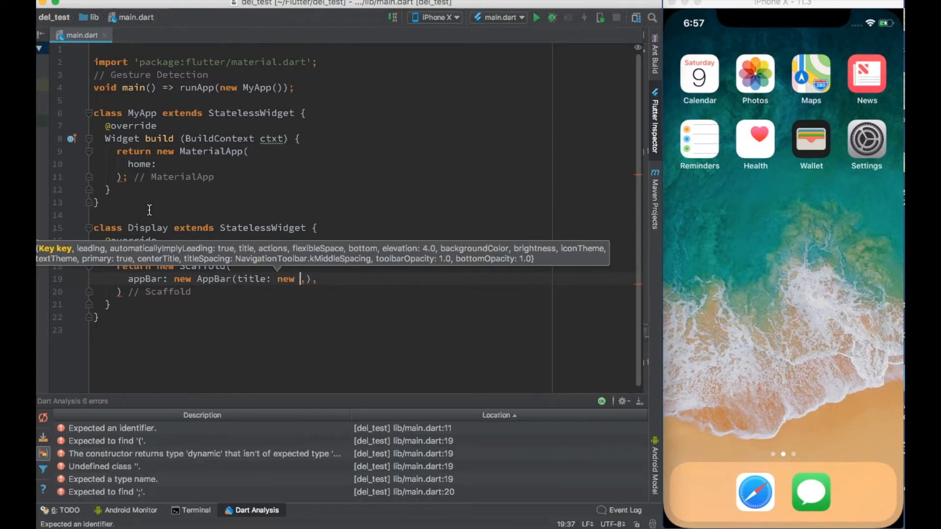
type("Text(\"Gesture Dem")
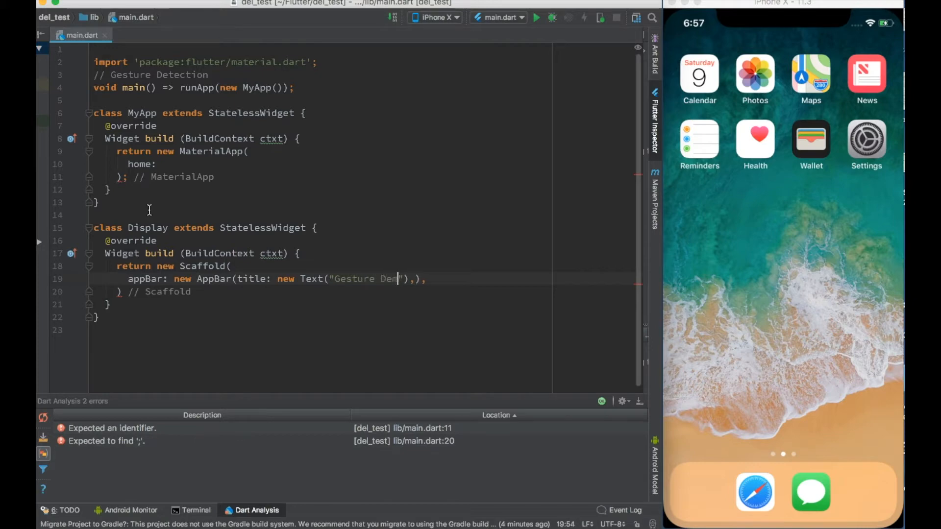
type("o")
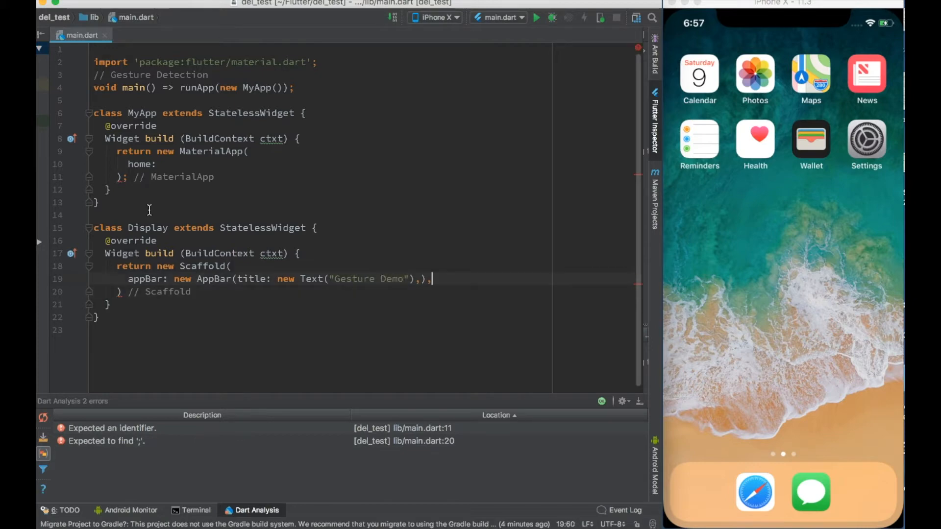
type("body: ,")
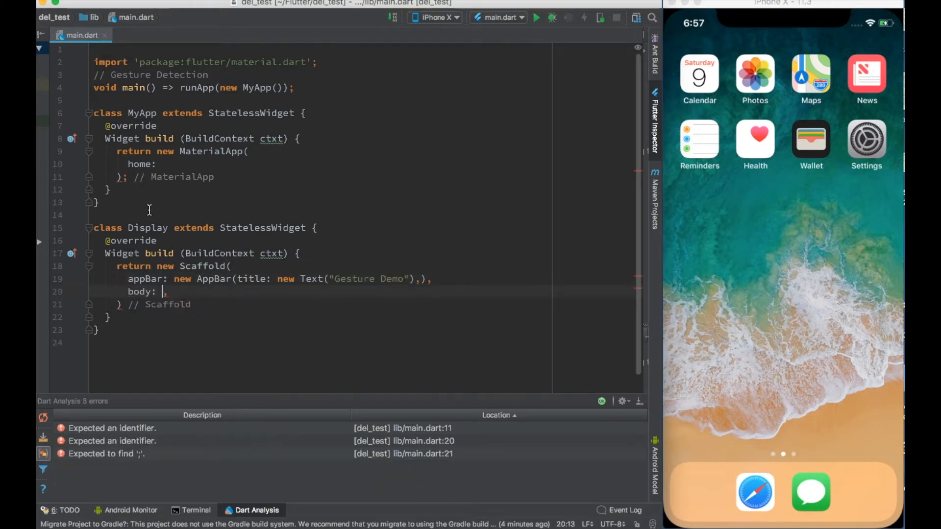
type("new T")
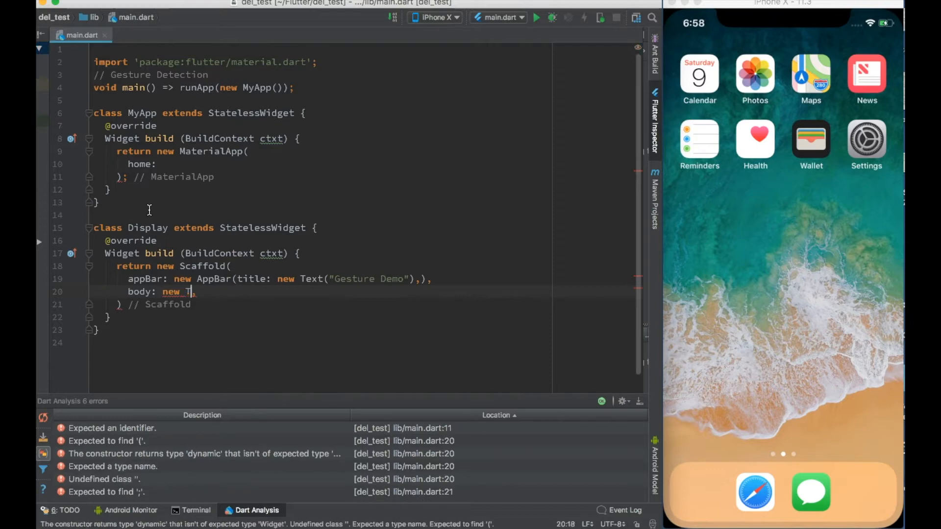
type("ext(\"C\"),")
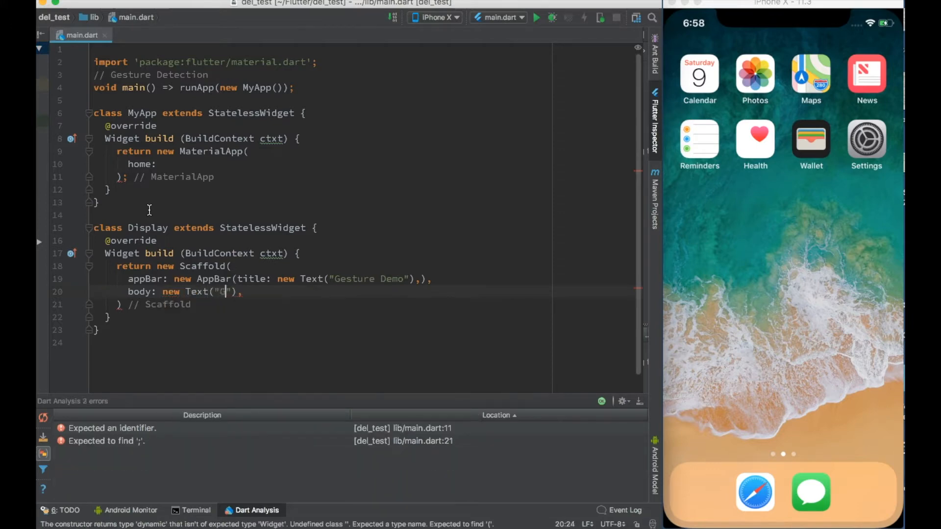
type("GESTUrE TEST")
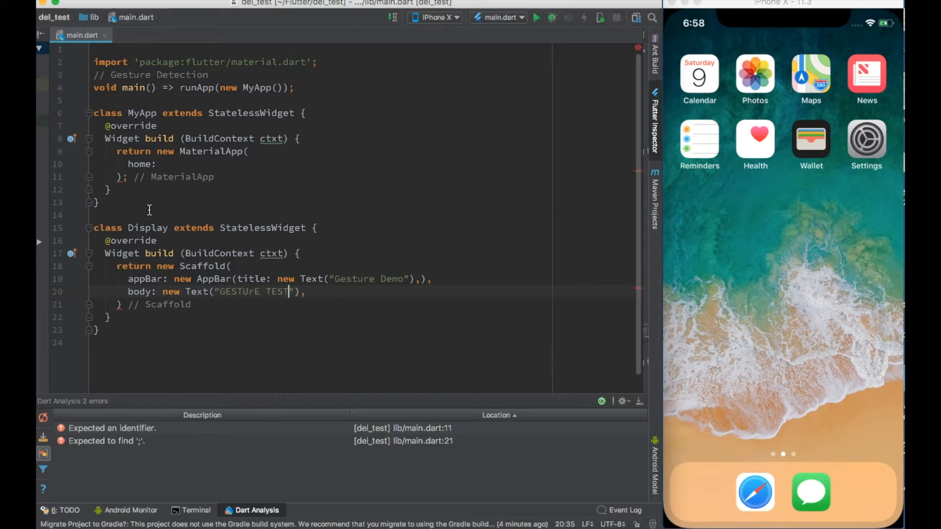
type(">>")
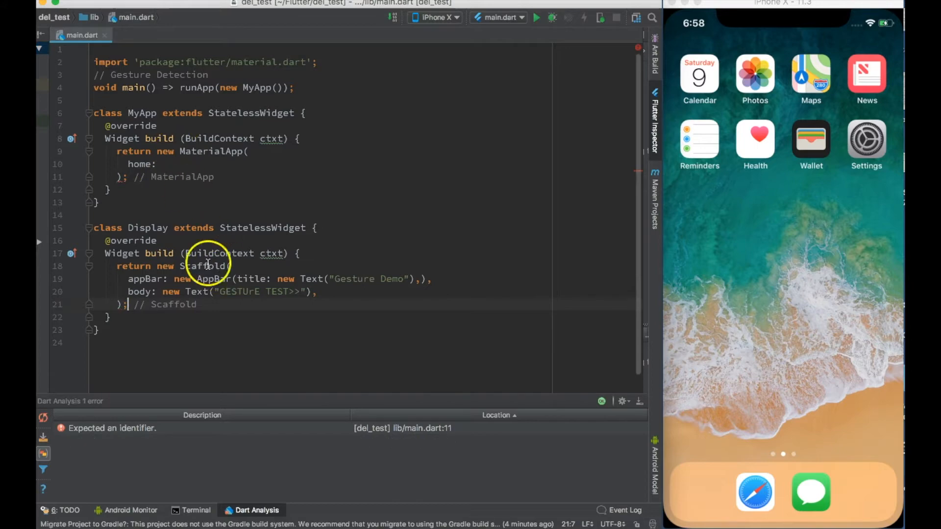
- Set MaterialApp's home to new Display() and launch the app on the iPhone simulator
left_click(157, 164)
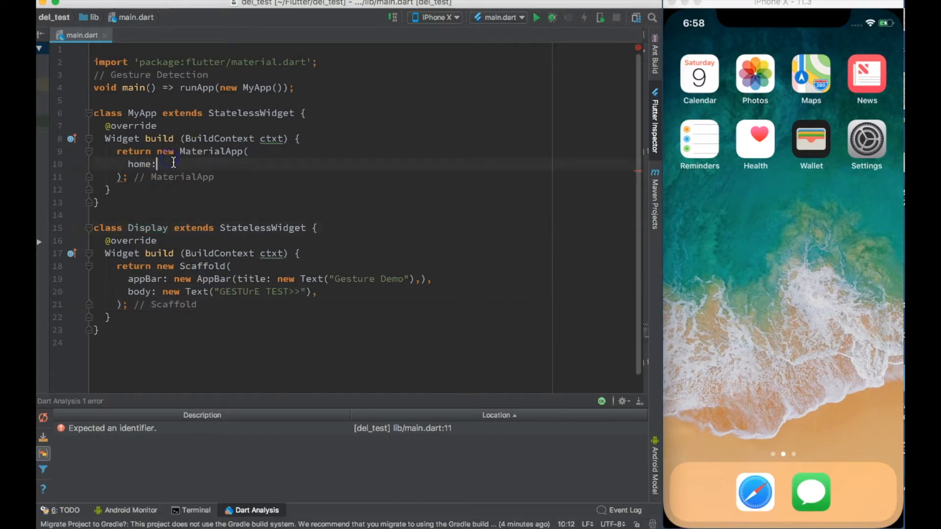
type("new D")
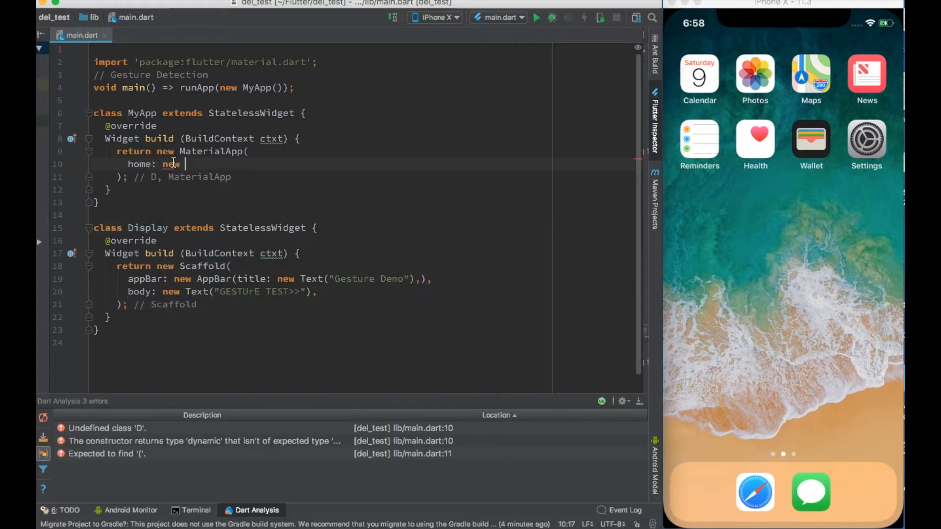
type("Display()")
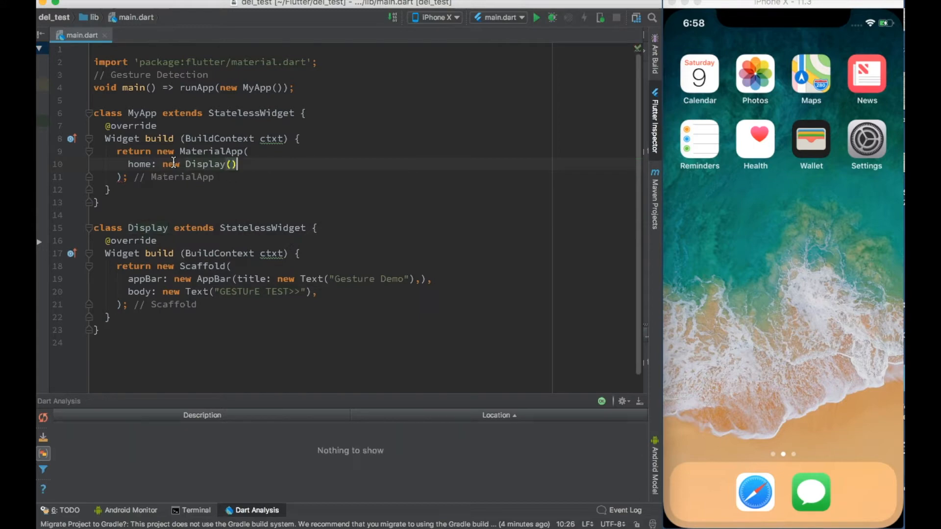
left_click(534, 17)
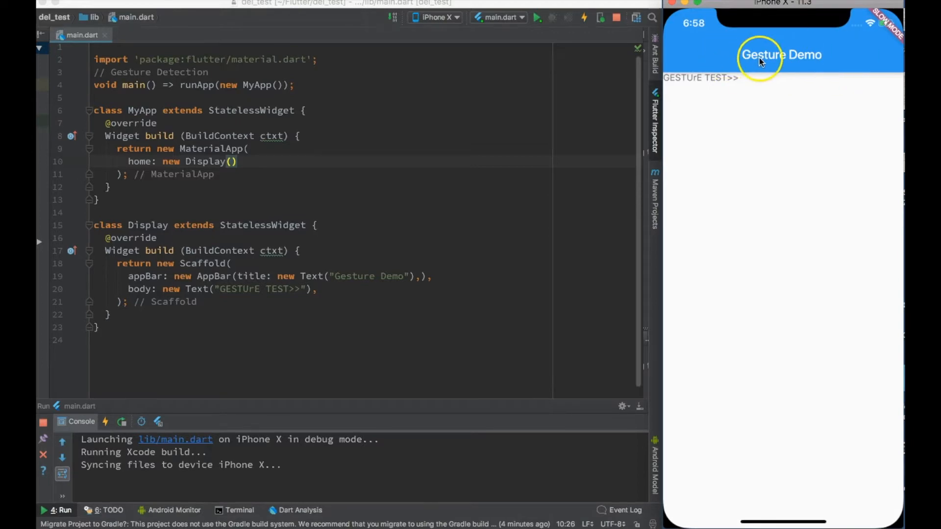
mouse_move(671, 83)
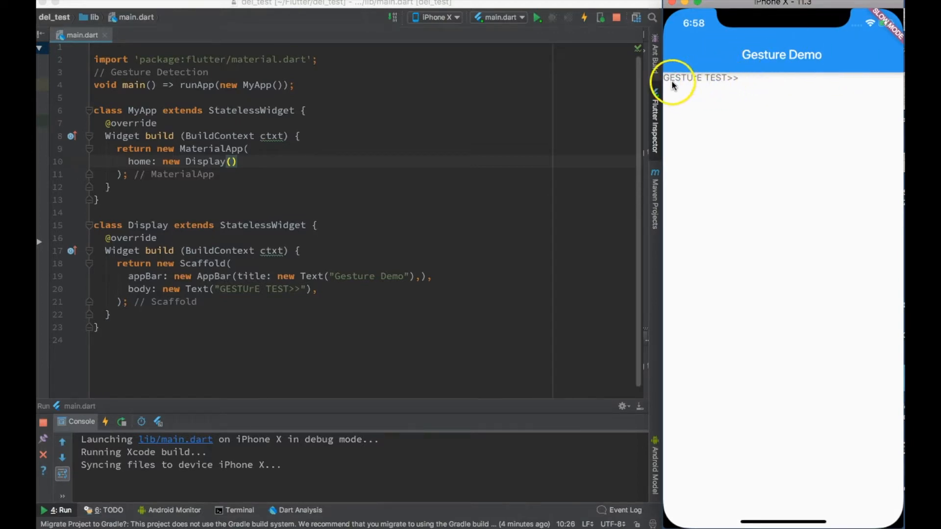
- Select the corrected 'GESTURE TEST>>' body text line
double_click(279, 289)
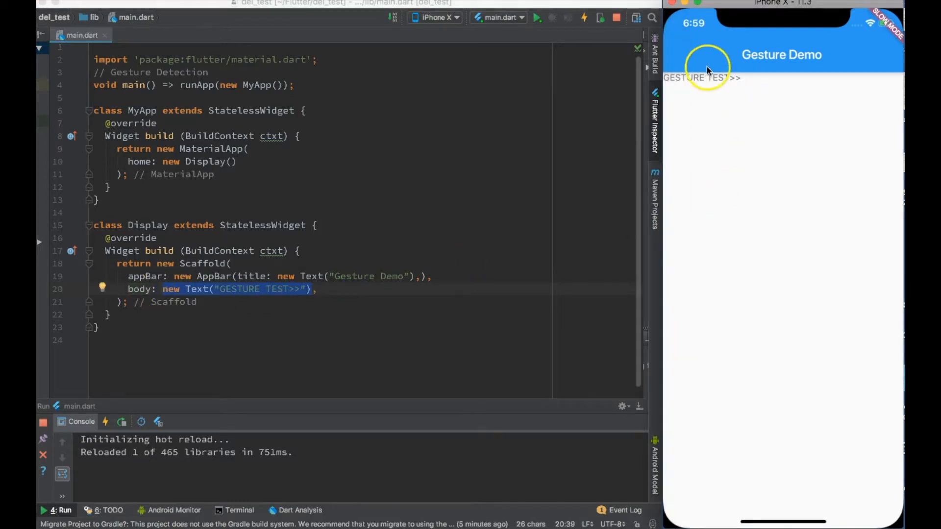
mouse_move(726, 80)
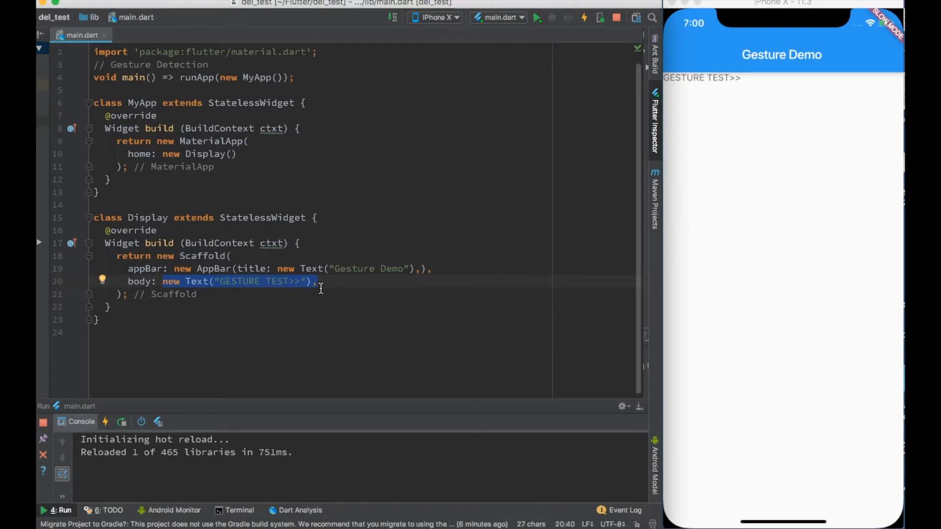
mouse_move(245, 290)
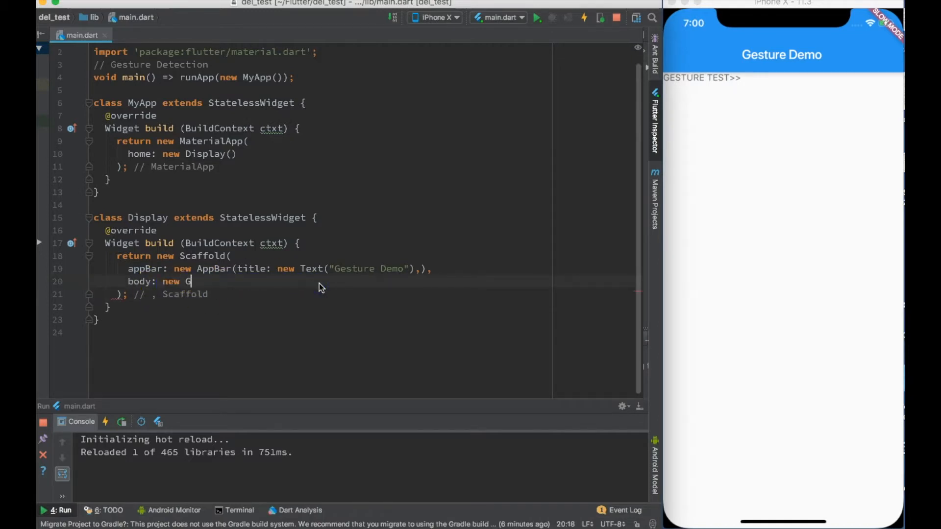
- Wrap the 'GESTURE TEST>>' Text in a GestureDetector whose onTap prints 'Tapping on Text'
type("estureDetector()")
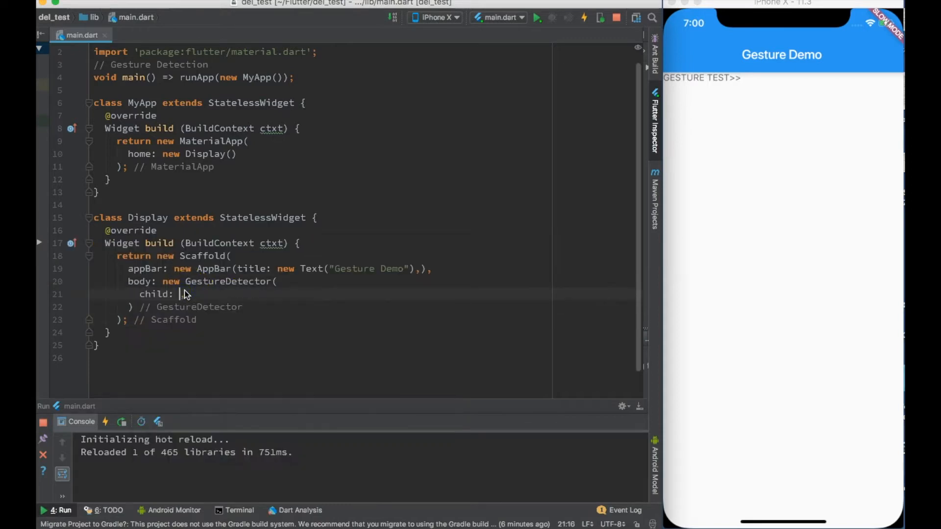
type("new Text(\"GESTURE TEST>>\"),")
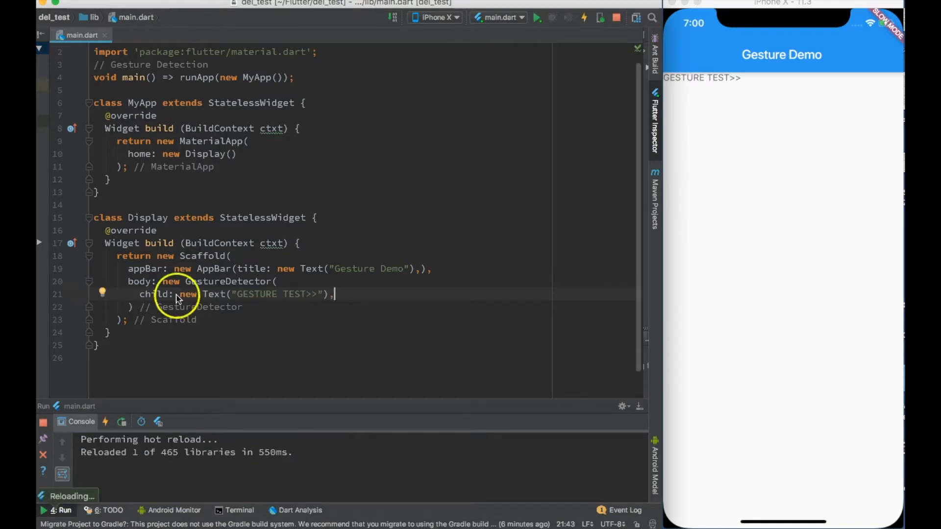
mouse_move(153, 239)
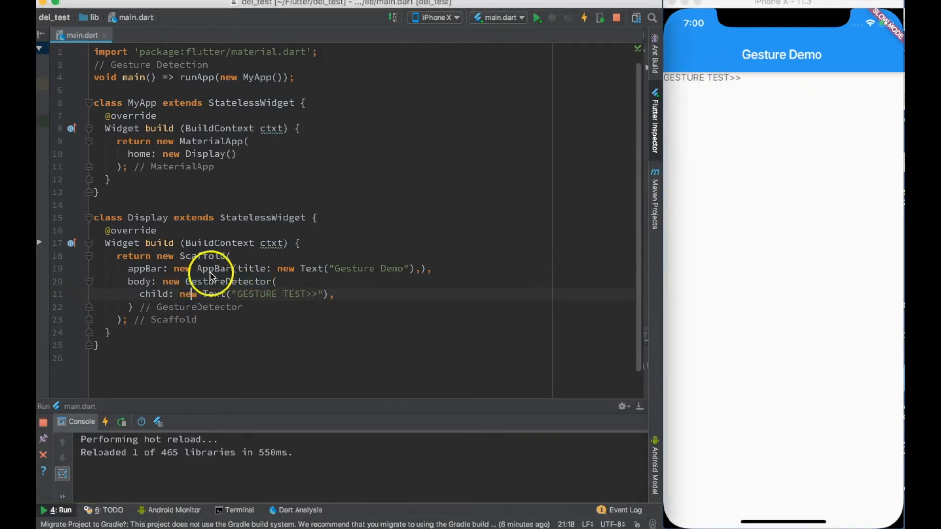
mouse_move(671, 84)
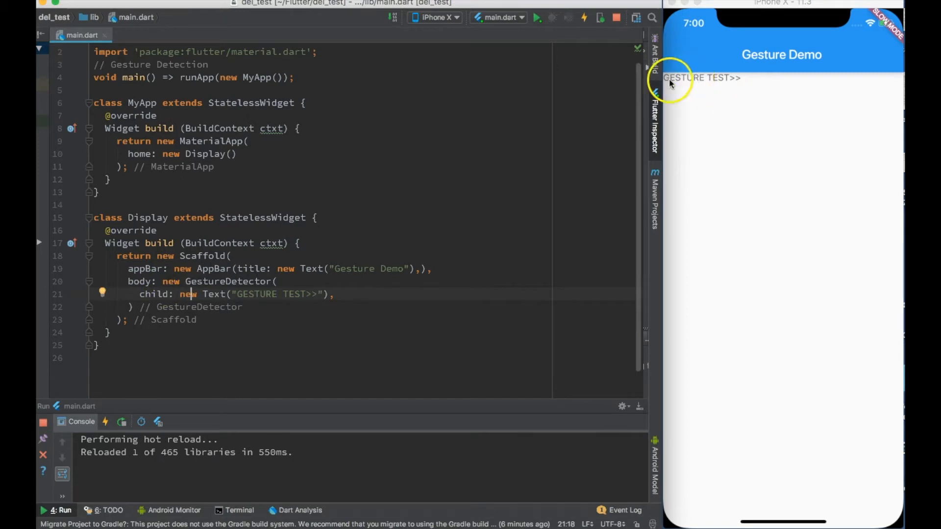
mouse_move(740, 82)
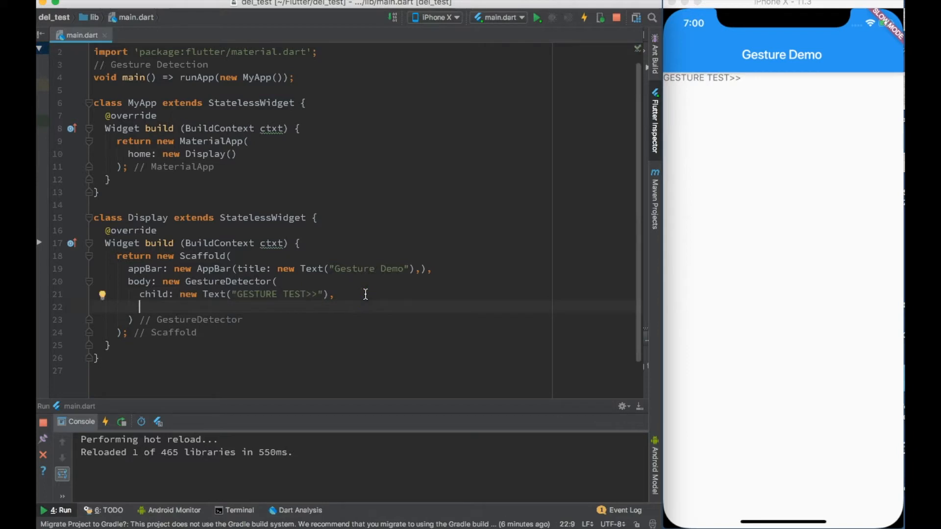
type("onTap: ,")
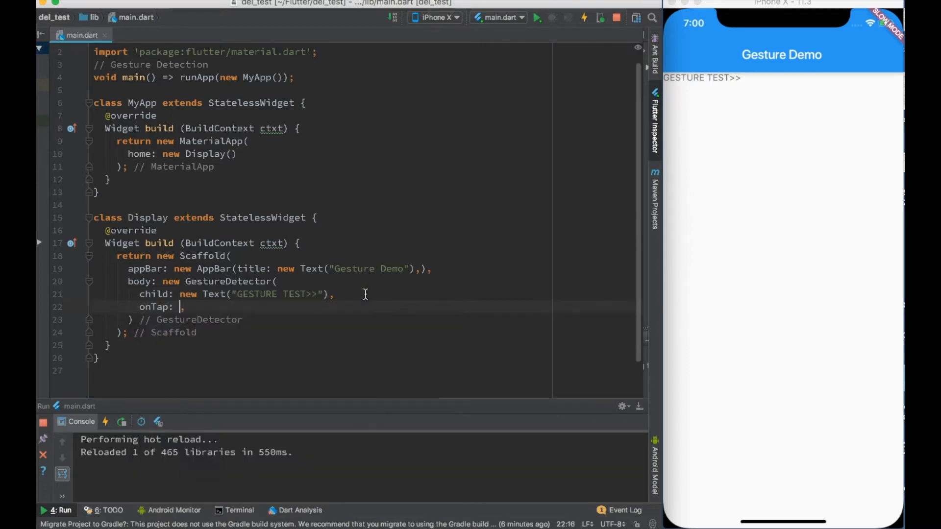
type("() {")
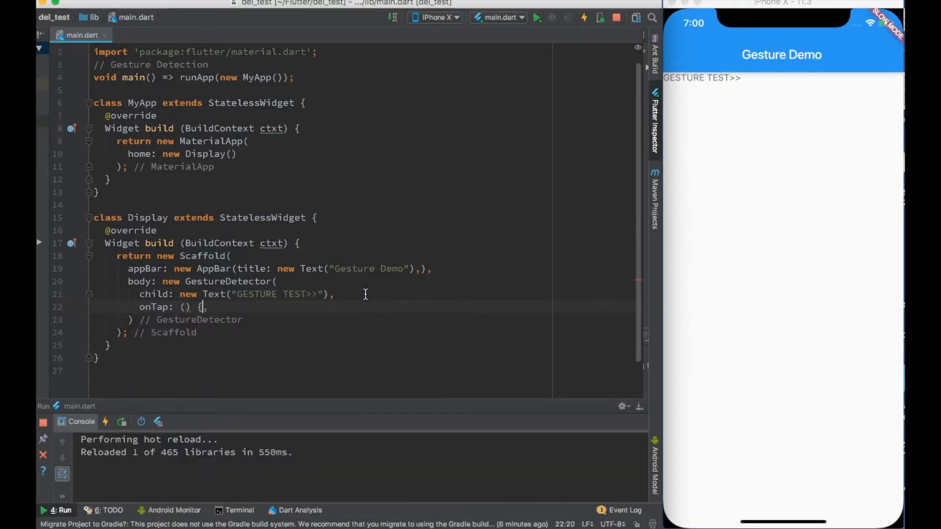
type("print(")
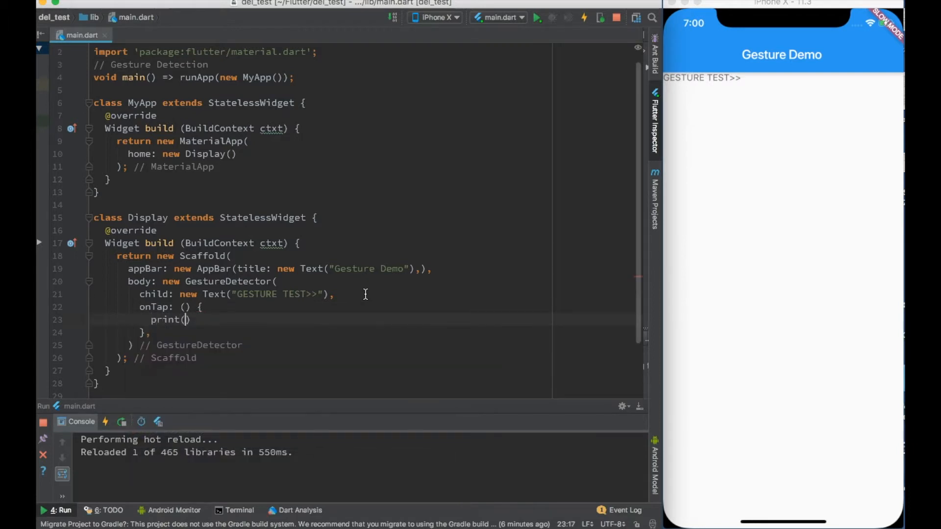
type("\"Tapp\"")
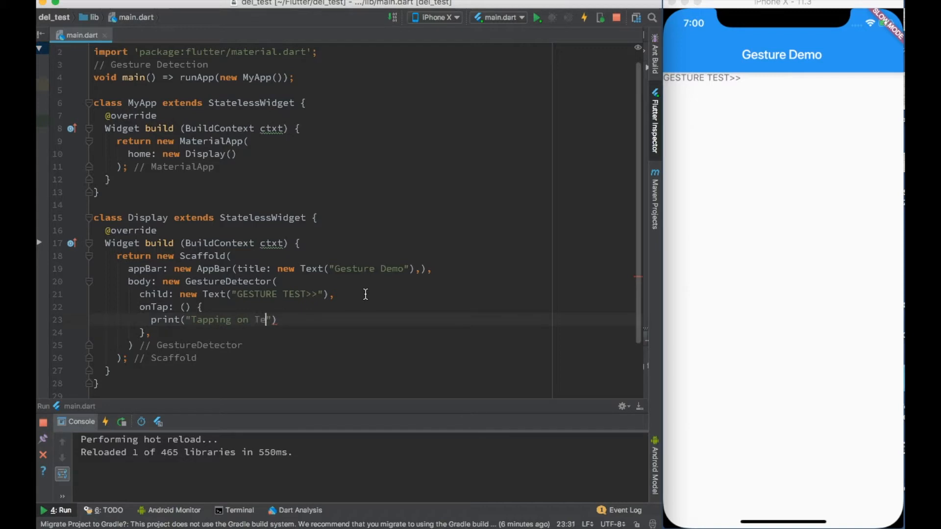
type("xt);")
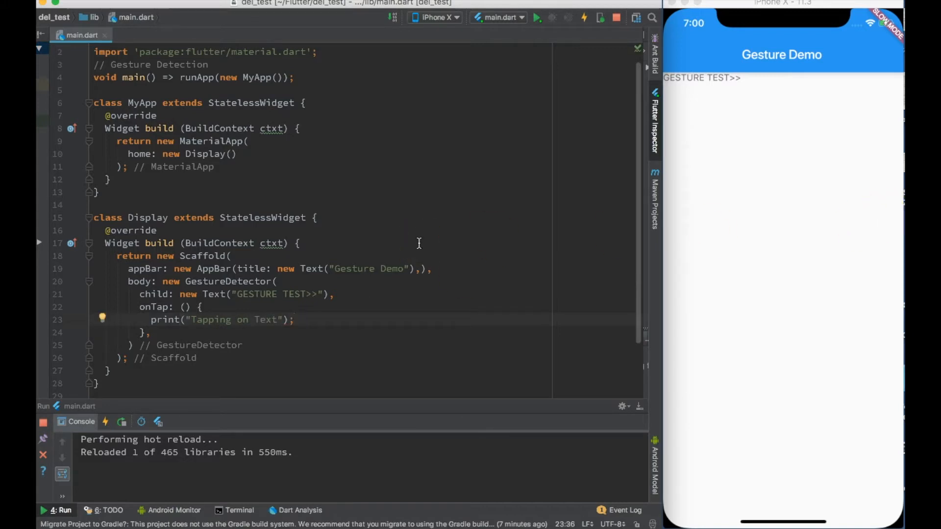
- Hot reload, then tap 'GESTURE TEST>>' twice in the simulator to log 'Tapping on Text'
left_click(582, 17)
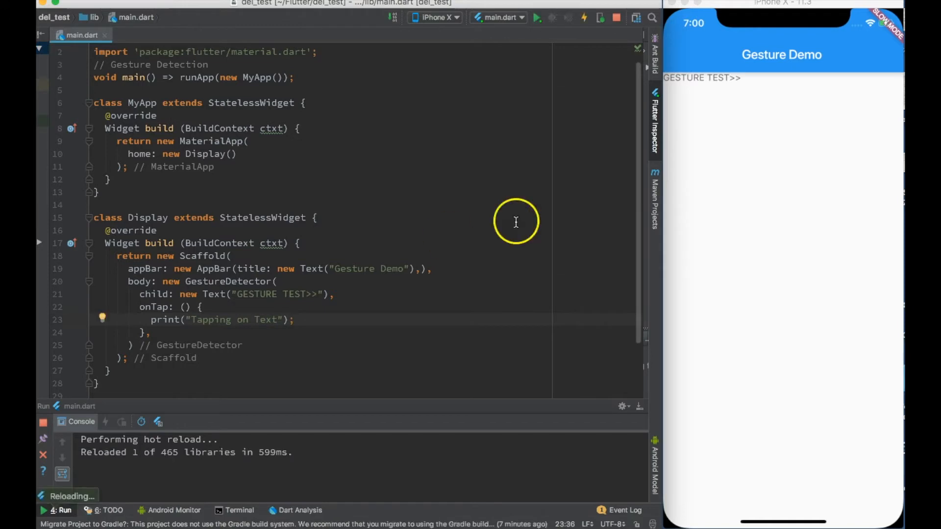
left_click(706, 80)
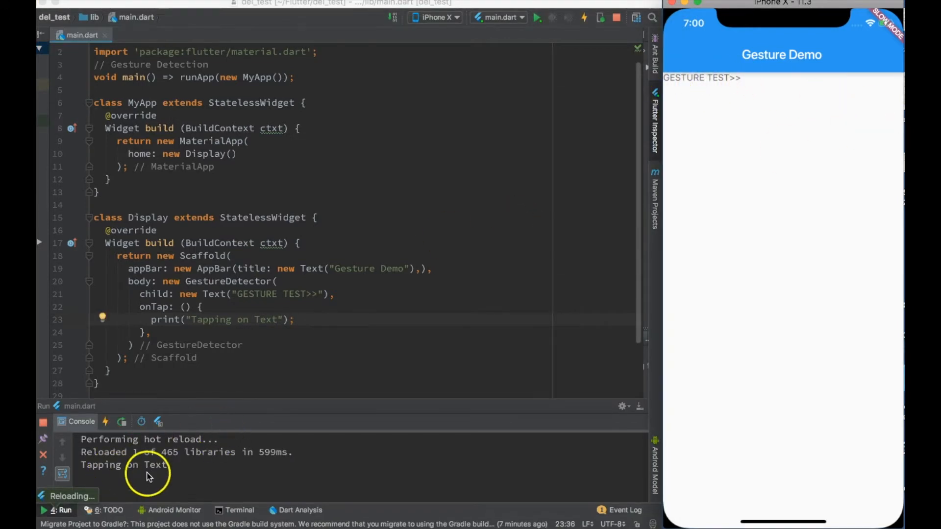
left_click(701, 77)
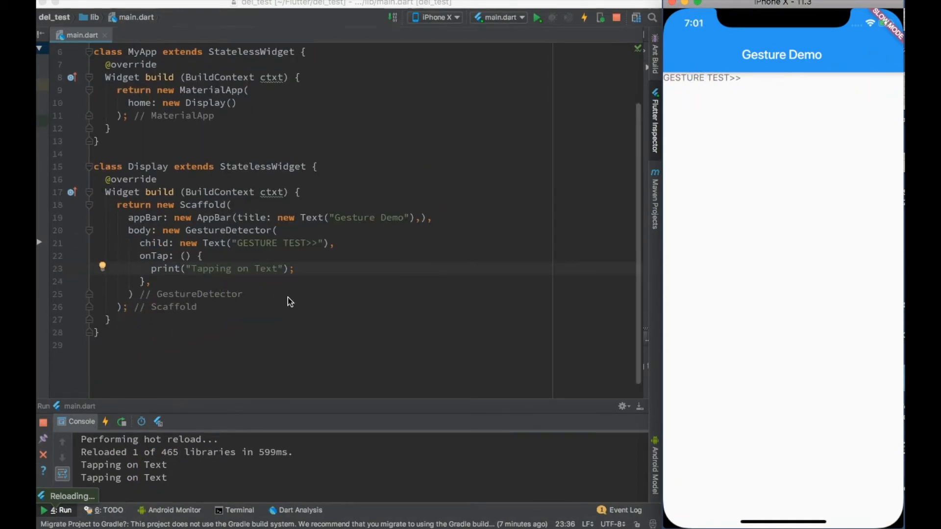
mouse_move(333, 308)
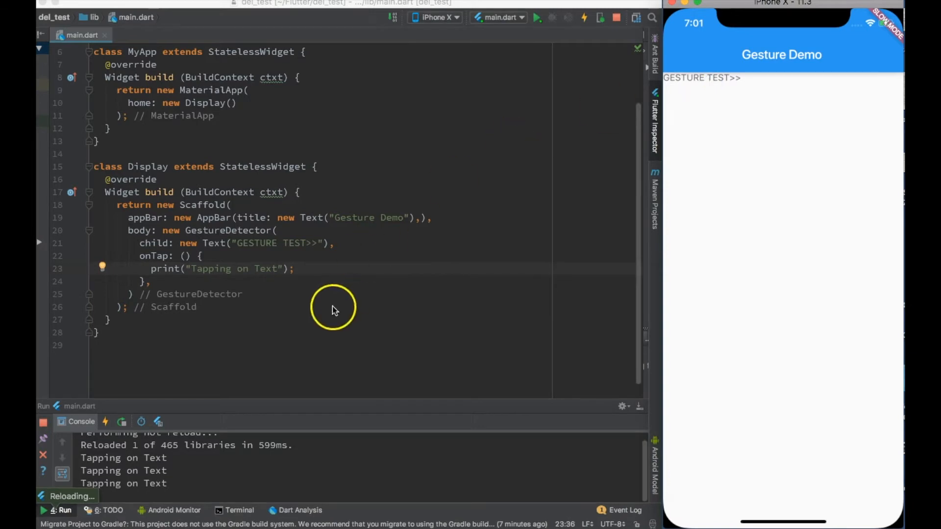
mouse_move(671, 109)
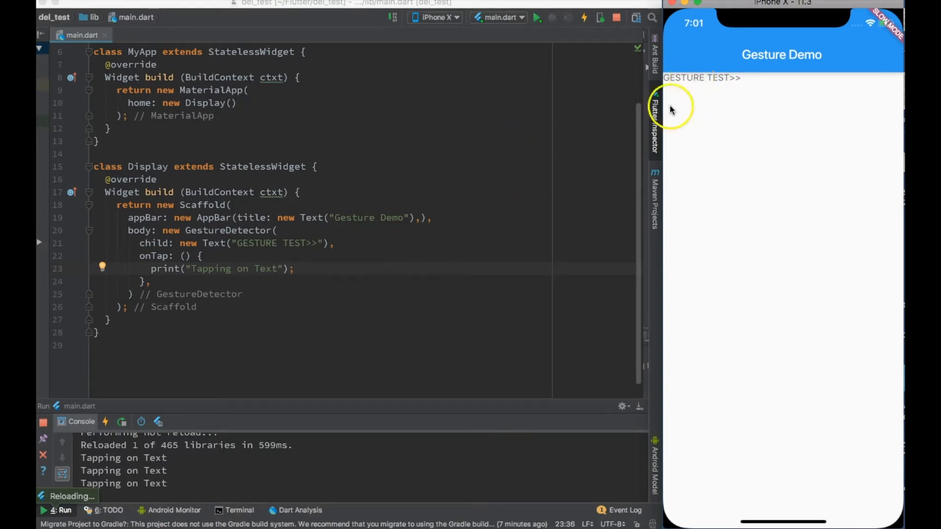
mouse_move(695, 83)
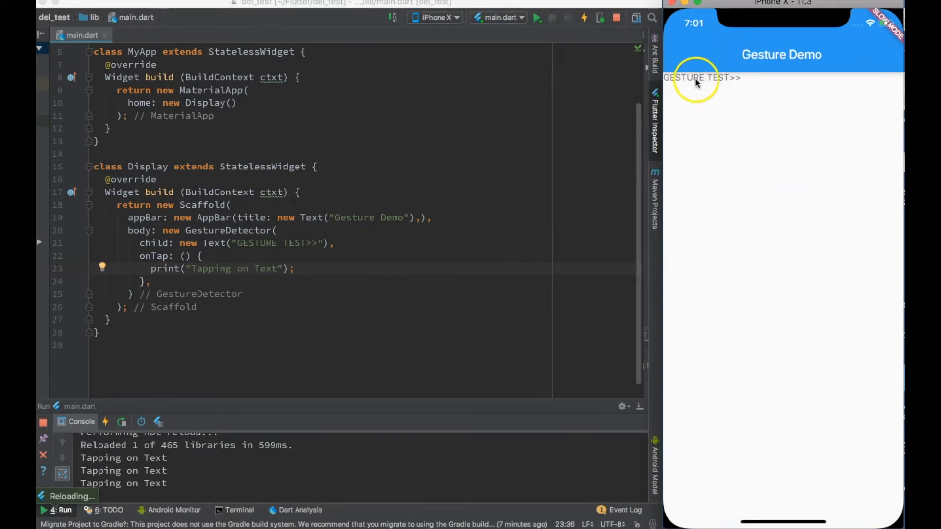
mouse_move(462, 297)
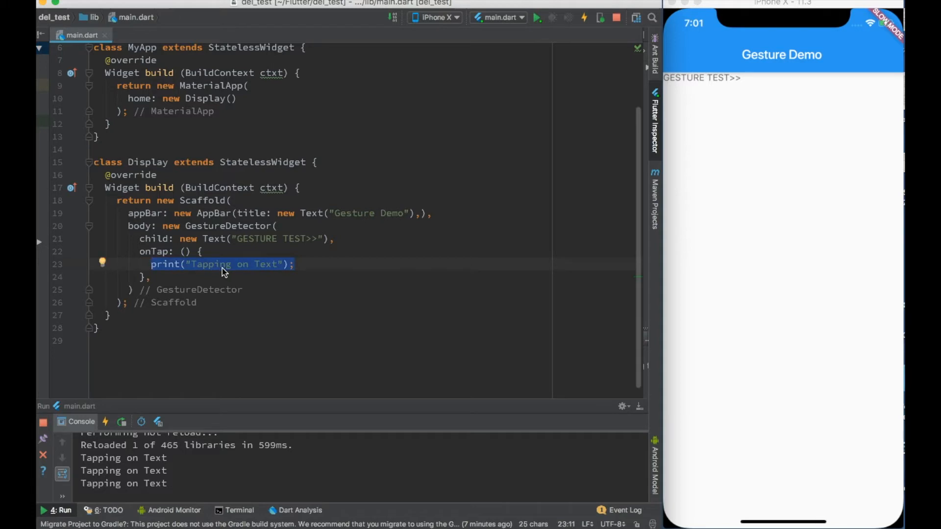
- Replace the onTap print with Scaffold.of(ctxt).showSnackBar showing a 'Tapped' SnackBar
type("Scaffold")
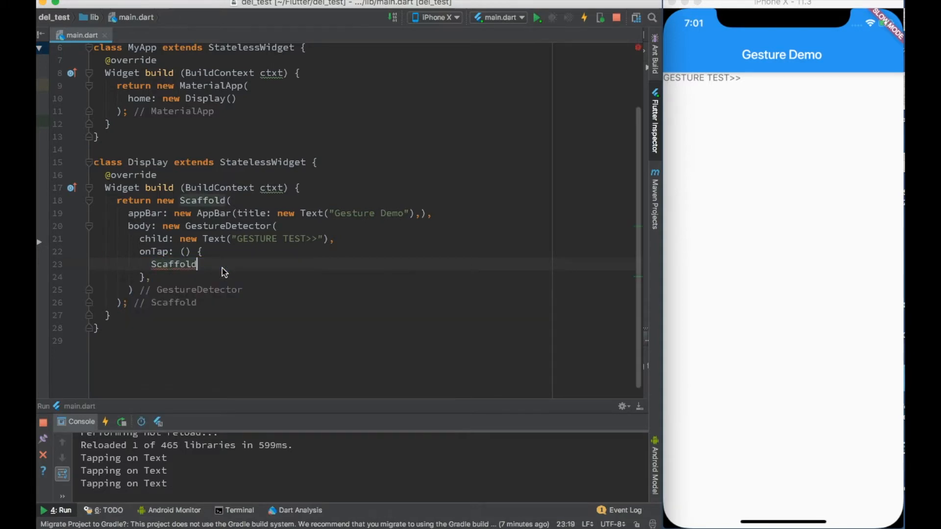
type(".of(c")
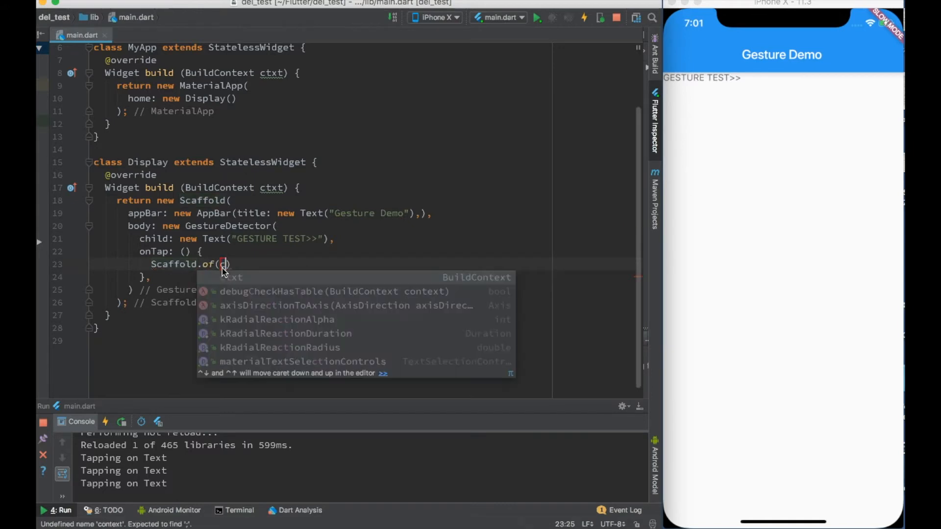
type("txt).showSnackBar(snackbar")
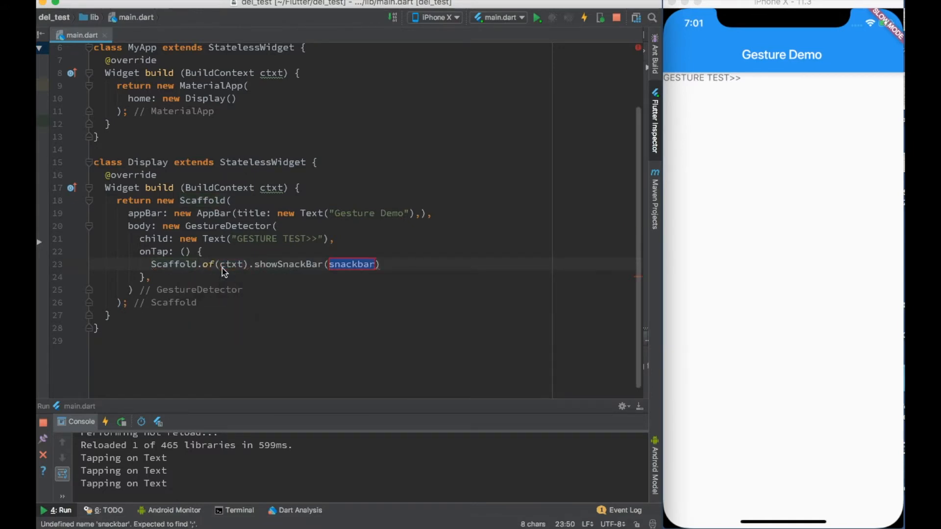
type("new Sn")
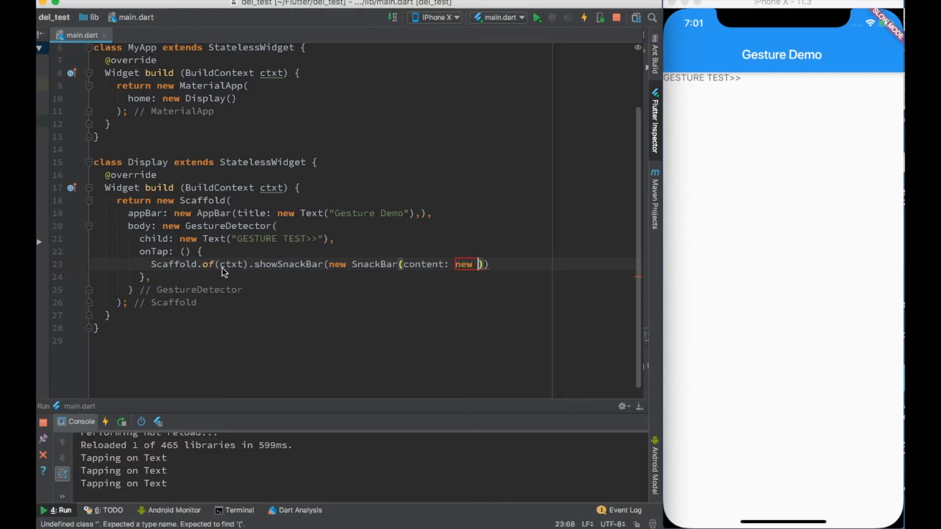
type("Text(\"\")")
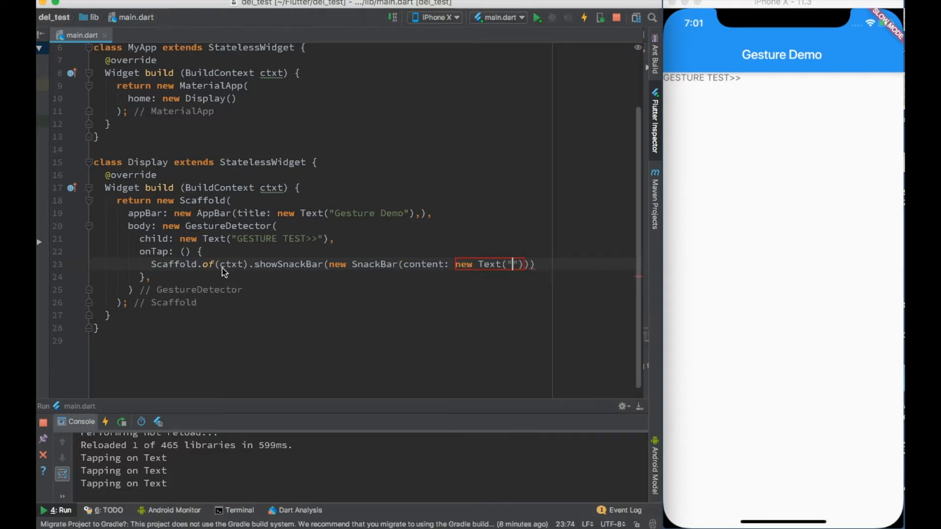
type("Tapped")
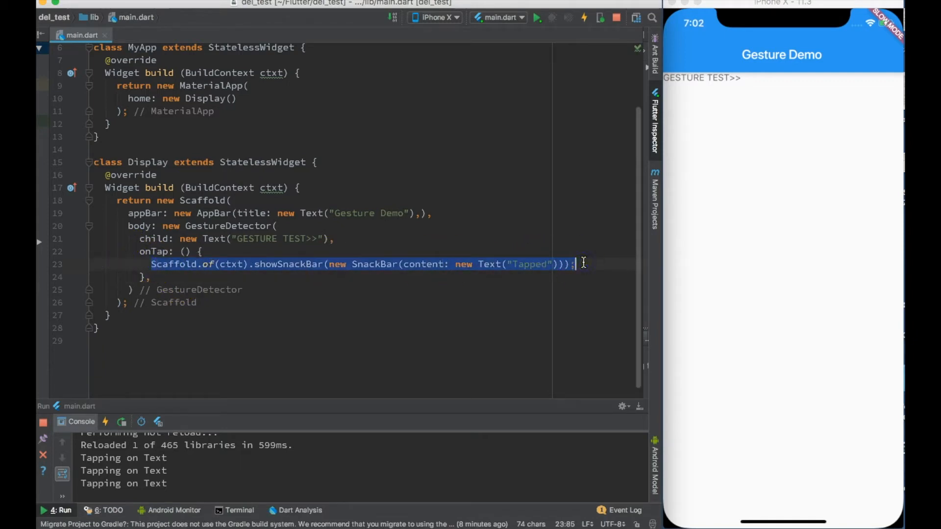
mouse_move(303, 307)
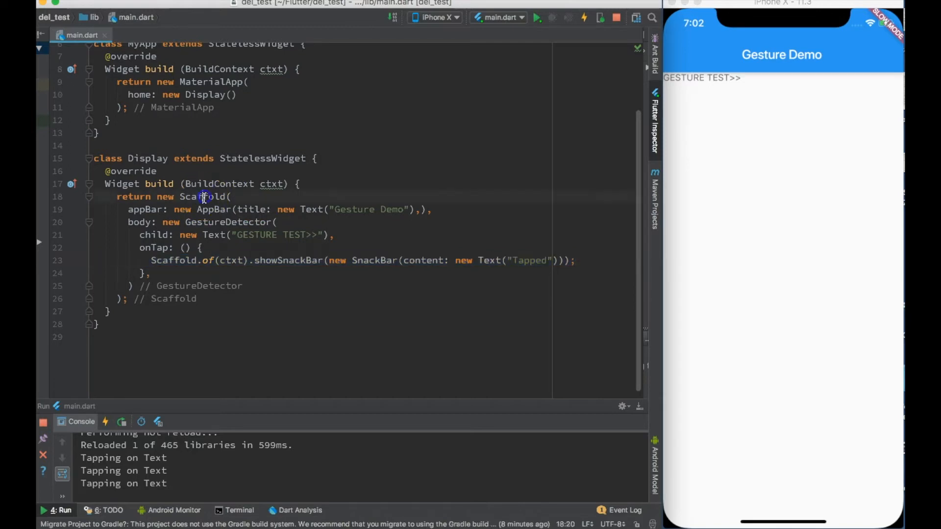
- Below Display, begin a D2 StatelessWidget class with a Widget build(BuildContext) method
double_click(203, 197)
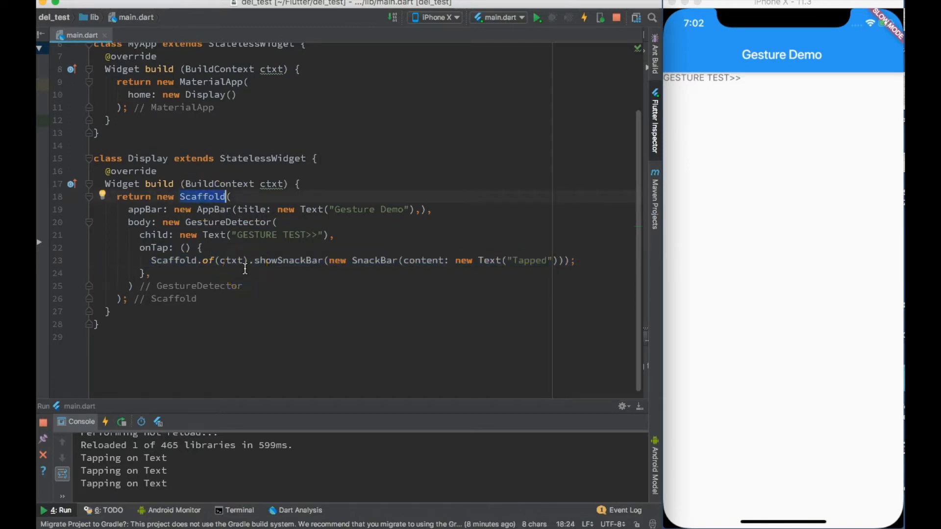
left_click(197, 316)
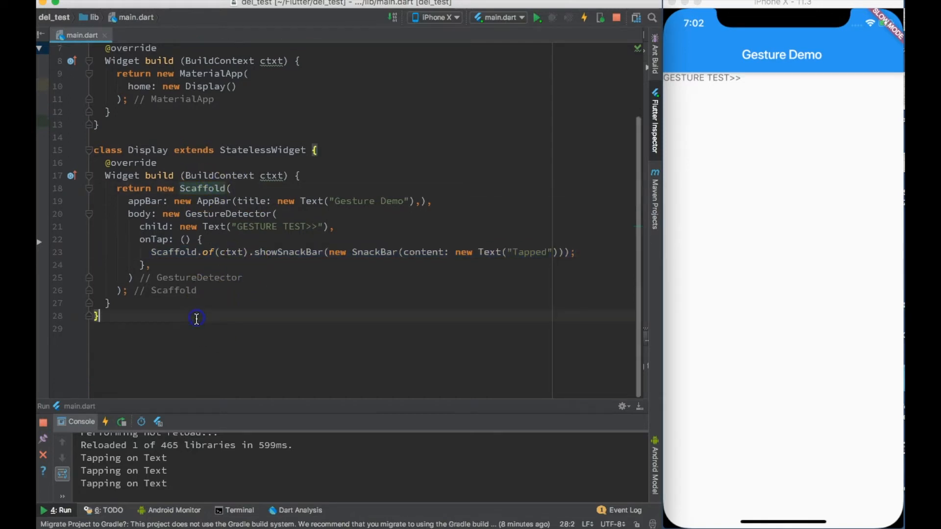
type("class D")
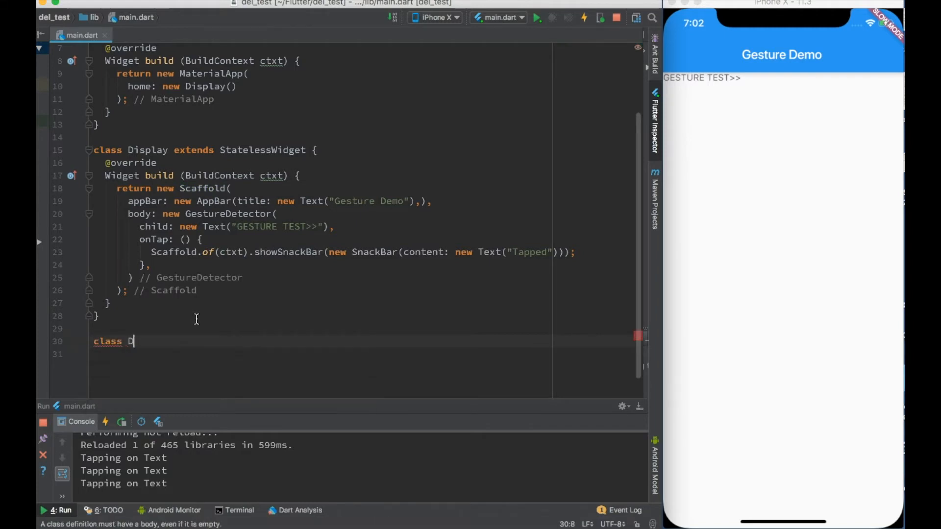
type("2 extends Stat")
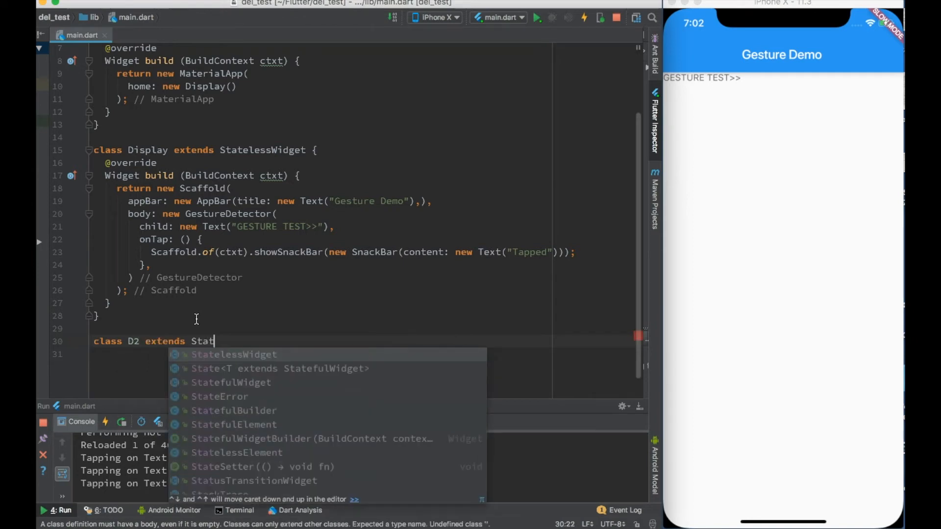
left_click(233, 353)
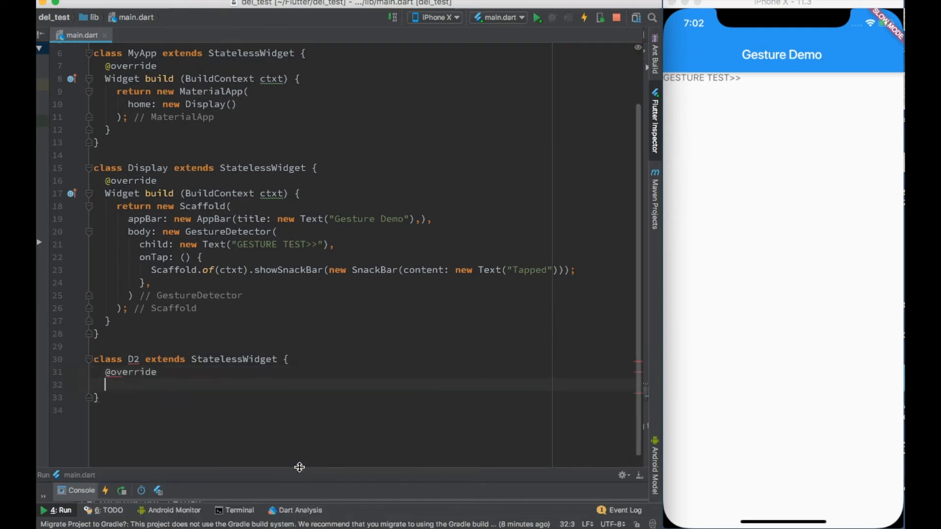
type("Widget b")
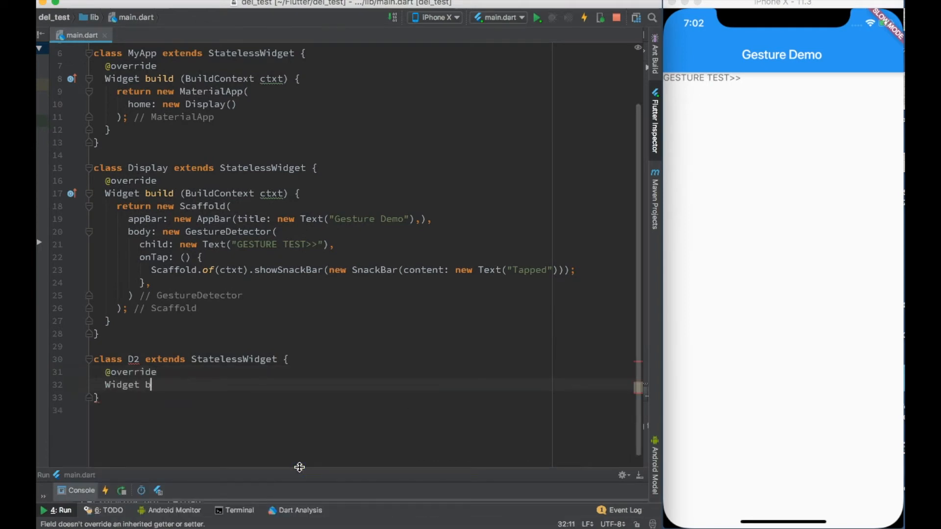
type("uild (BuildContext ctxt) {")
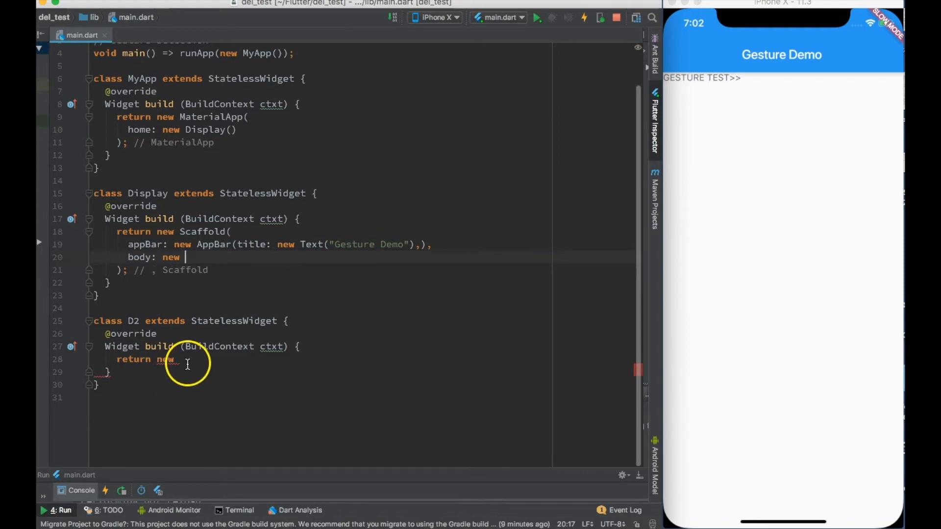
- Paste the GestureDetector into D2's return and set Display's body to new D2()
type("GestureDetector(")
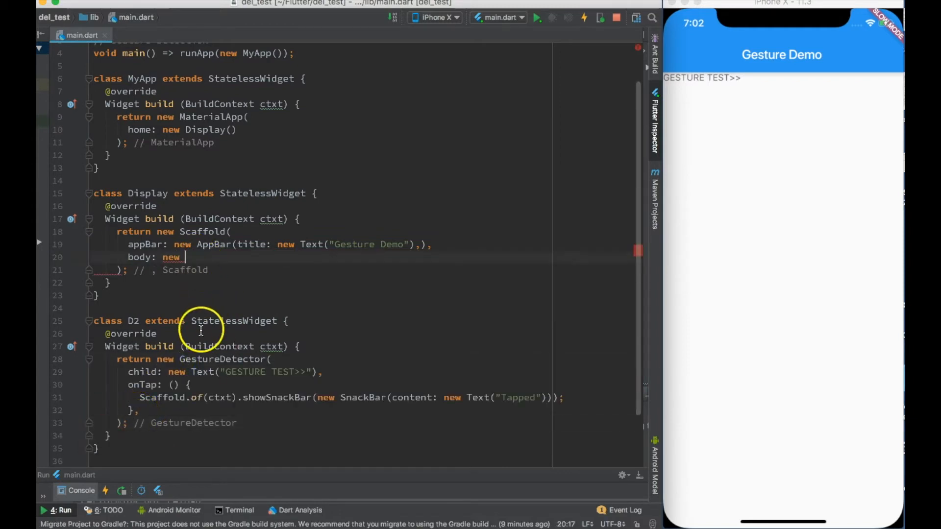
type("D2(")
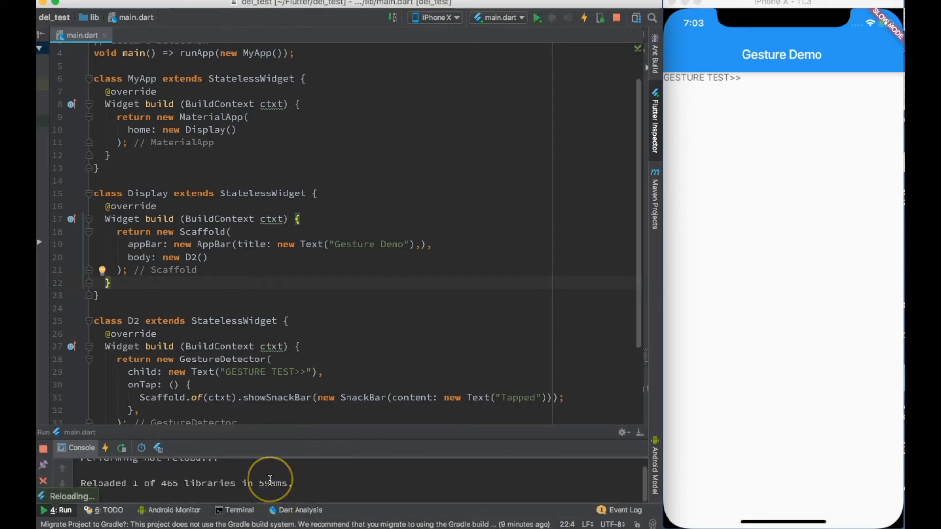
scroll("up", 3)
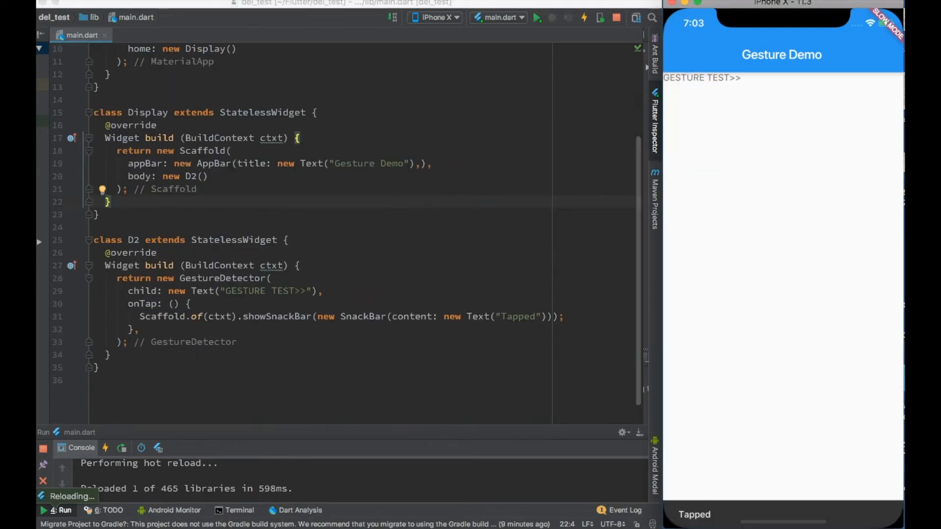
left_click(701, 78)
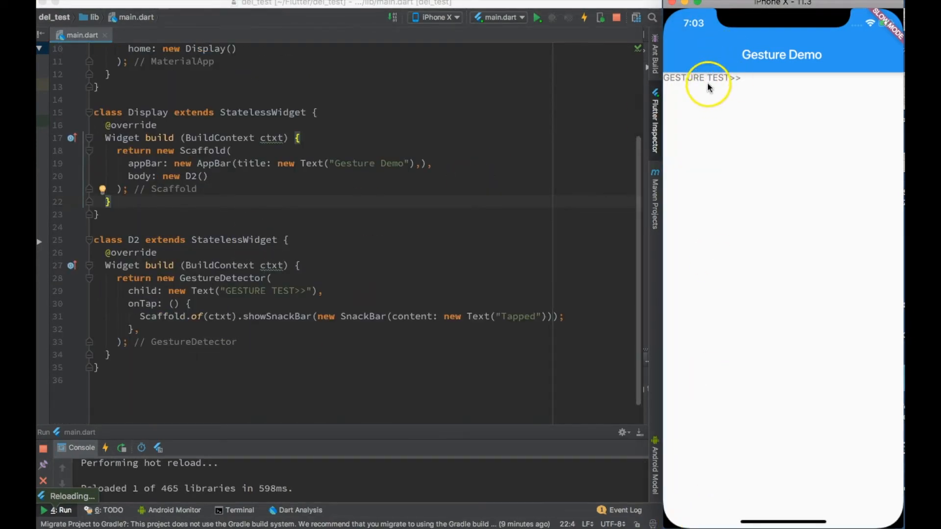
left_click(700, 78)
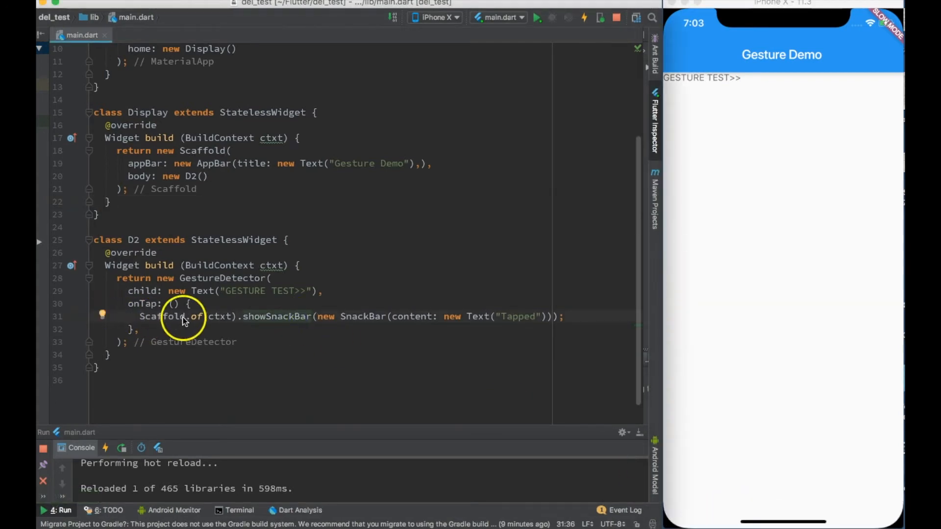
mouse_move(213, 179)
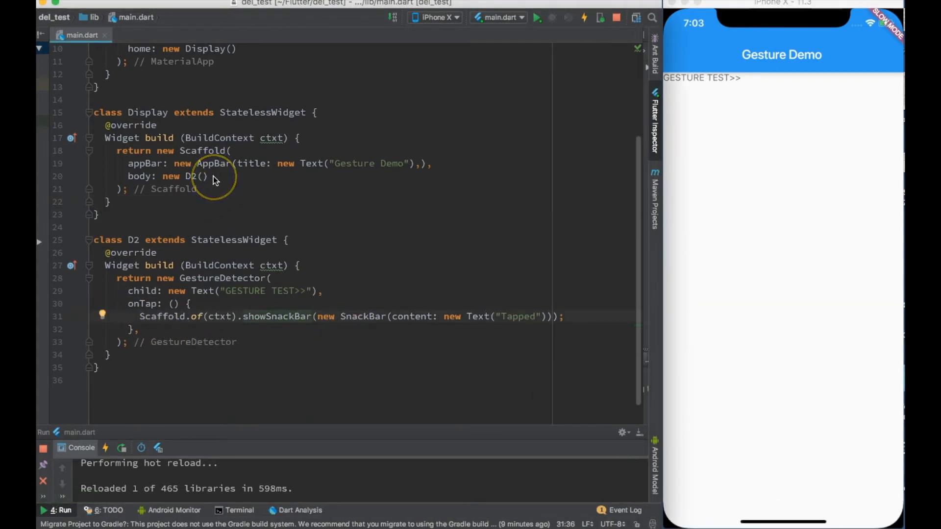
mouse_move(261, 183)
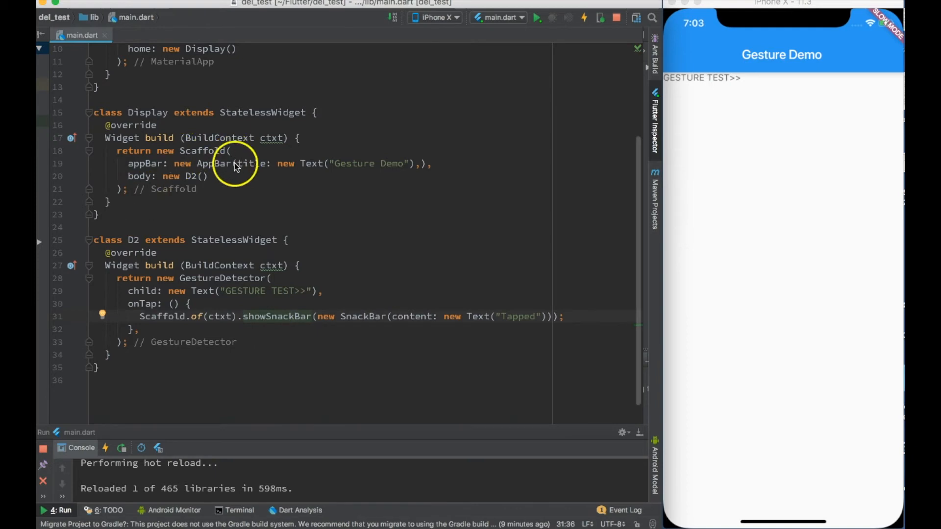
mouse_move(225, 168)
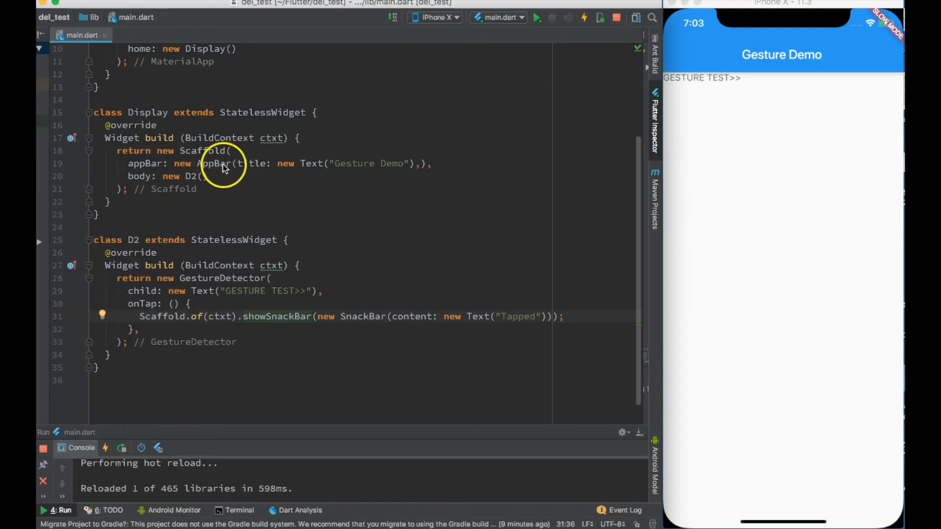
mouse_move(240, 180)
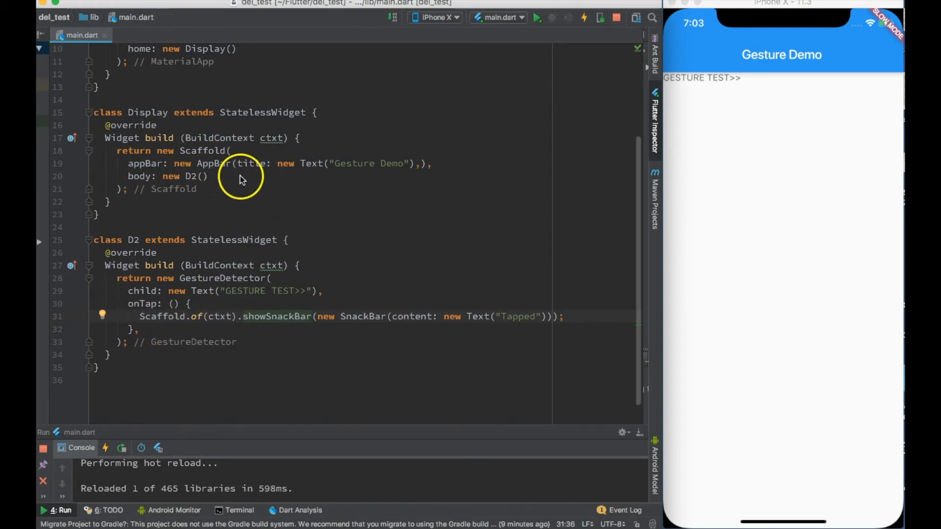
mouse_move(219, 182)
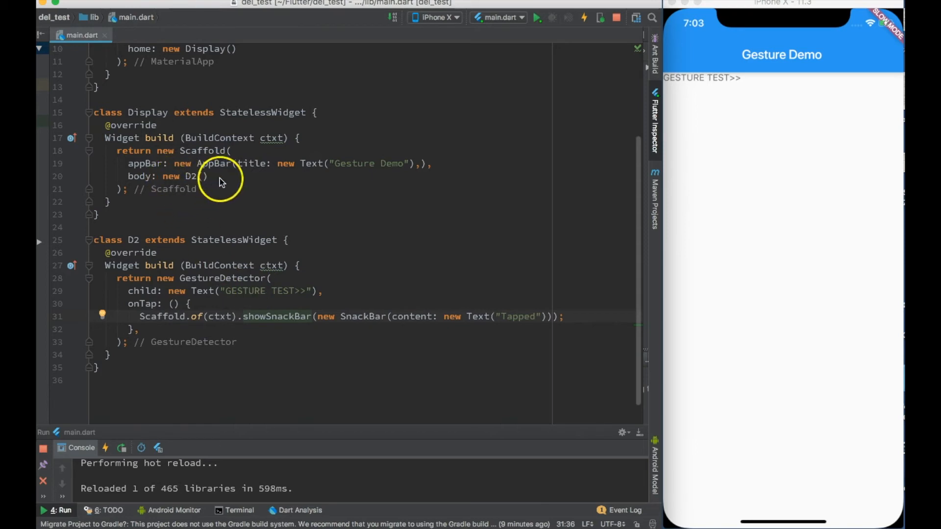
mouse_move(221, 179)
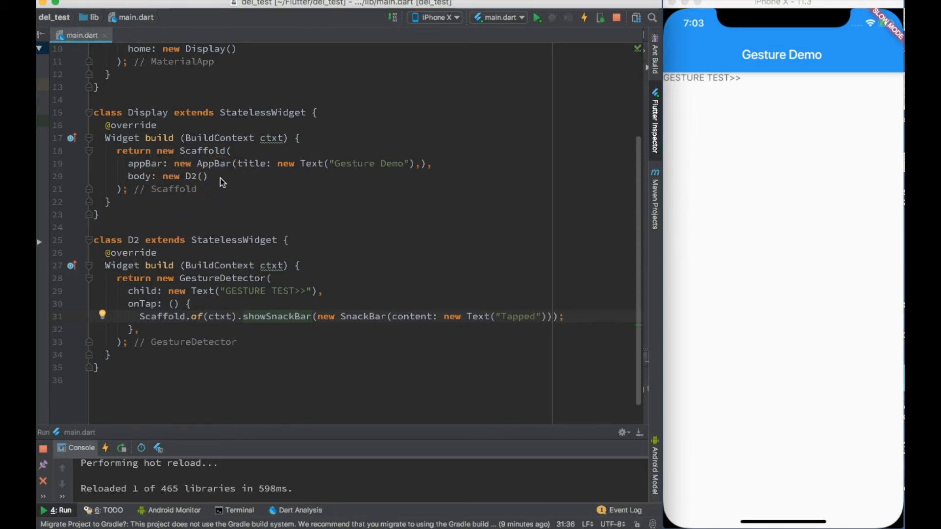
- Select the new Text('GESTURE TEST>>') expression inside D2's GestureDetector
scroll("up", 3)
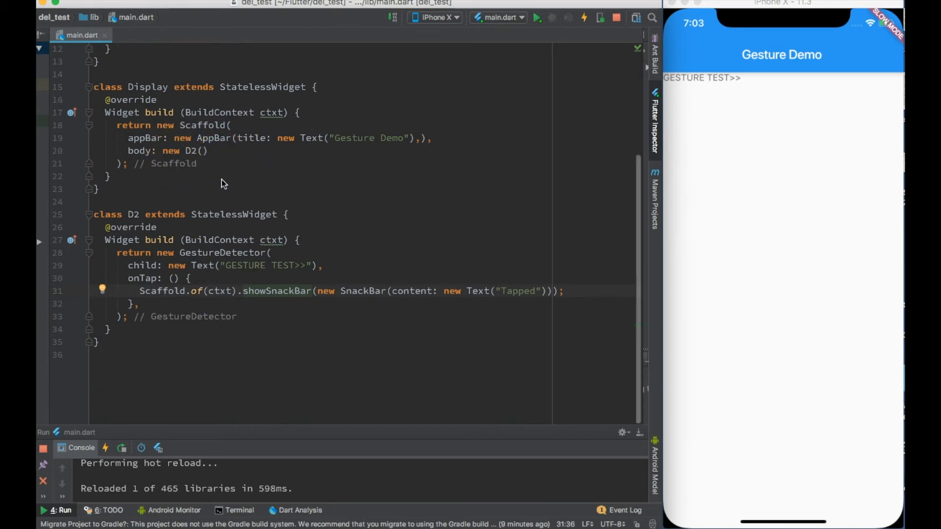
left_click(702, 78)
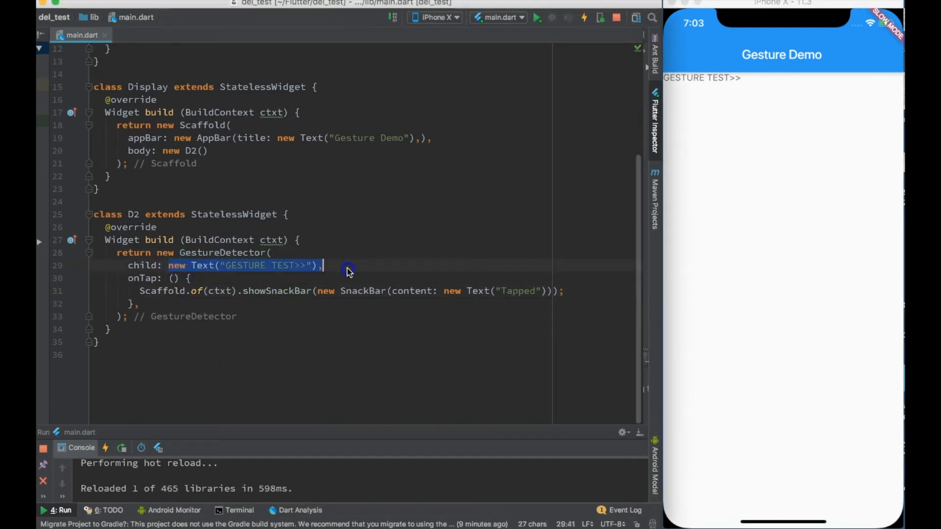
- Wrap the Text in a Container with a BoxDecoration colored Colors.orange
type("Container(")
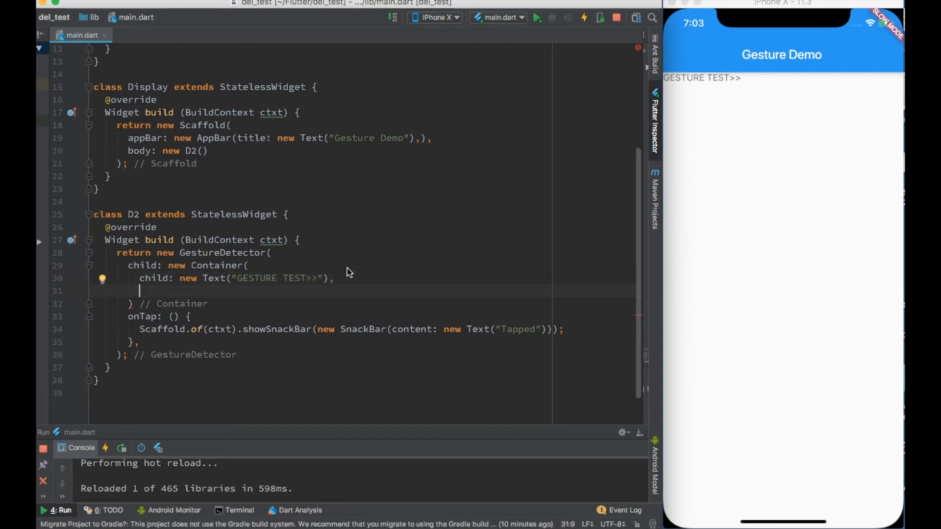
type("decoration: ,")
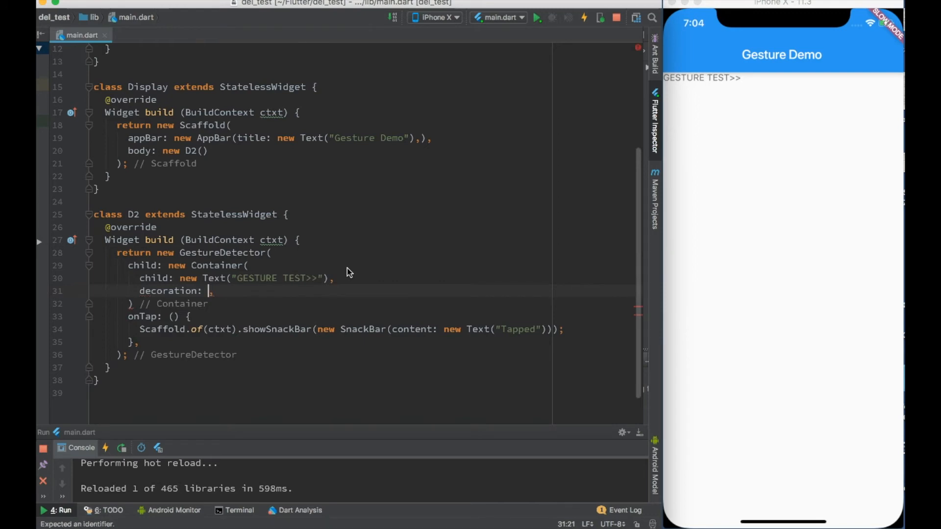
type("new BoxDecoration(")
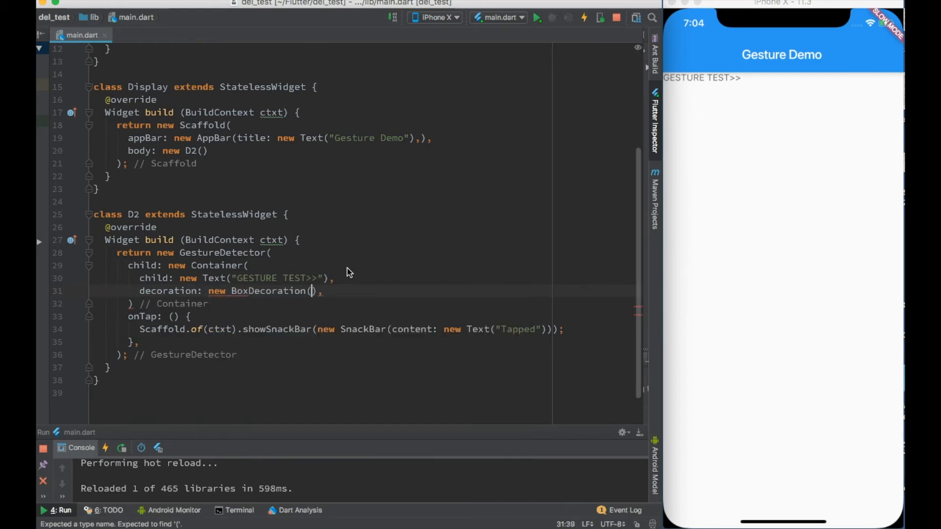
type("color: C")
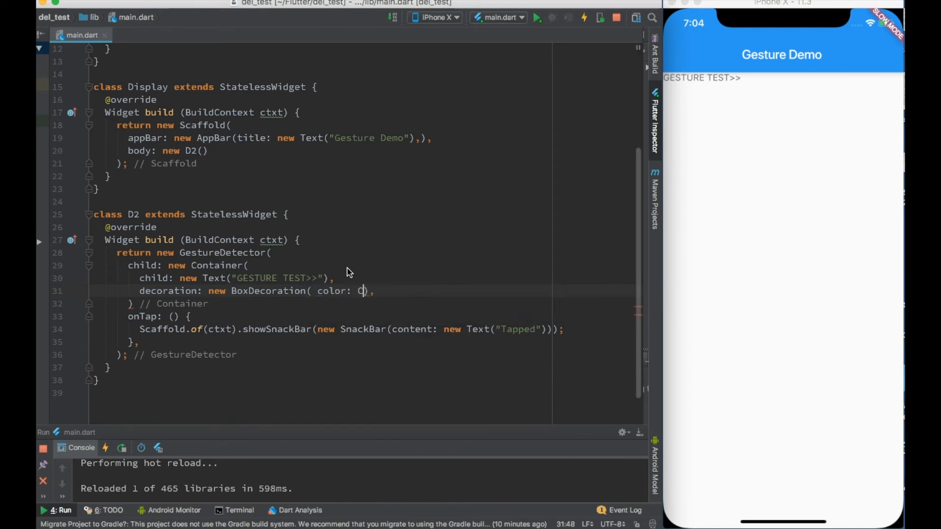
type("olors.orange")
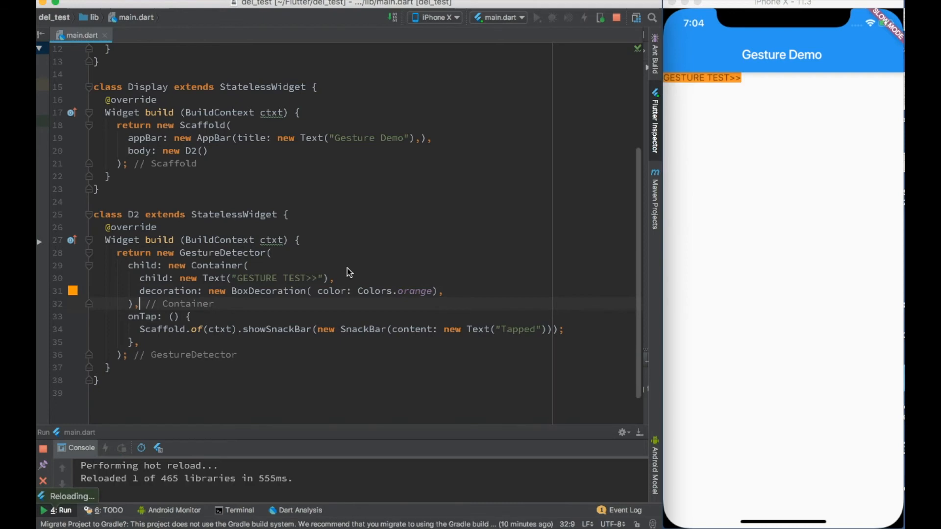
- Tap the top-left GESTURE TEST>> box three times in the simulator to test it
left_click(708, 78)
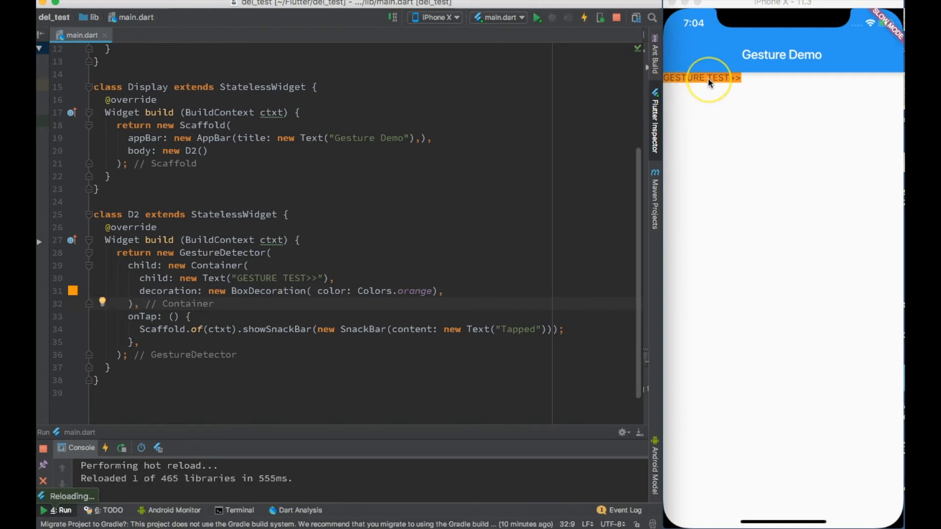
left_click(702, 77)
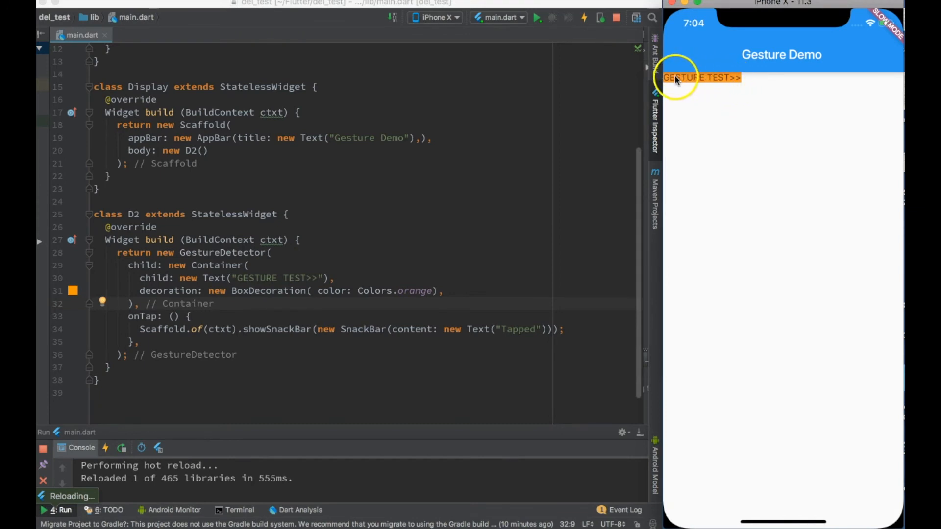
left_click(702, 77)
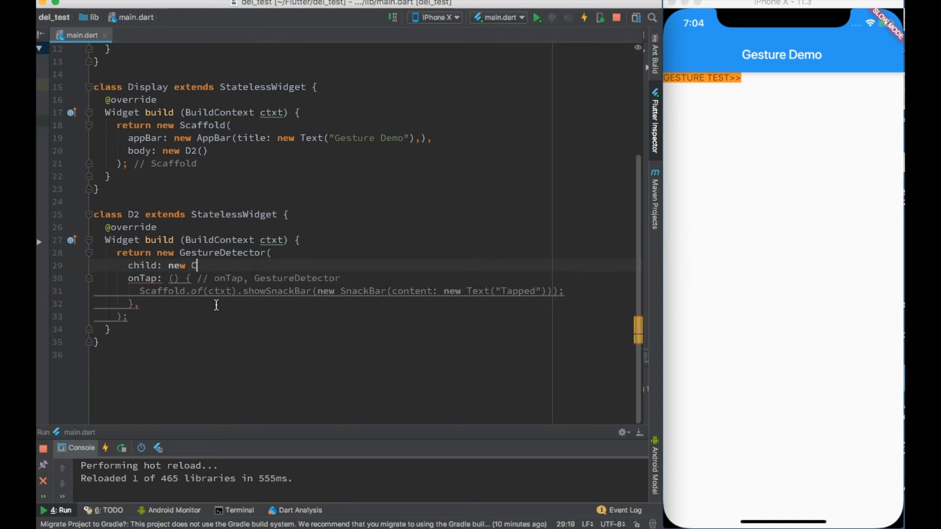
- Type the new Center wrapping the orange Container and place the cursor after onTap
type("enter(")
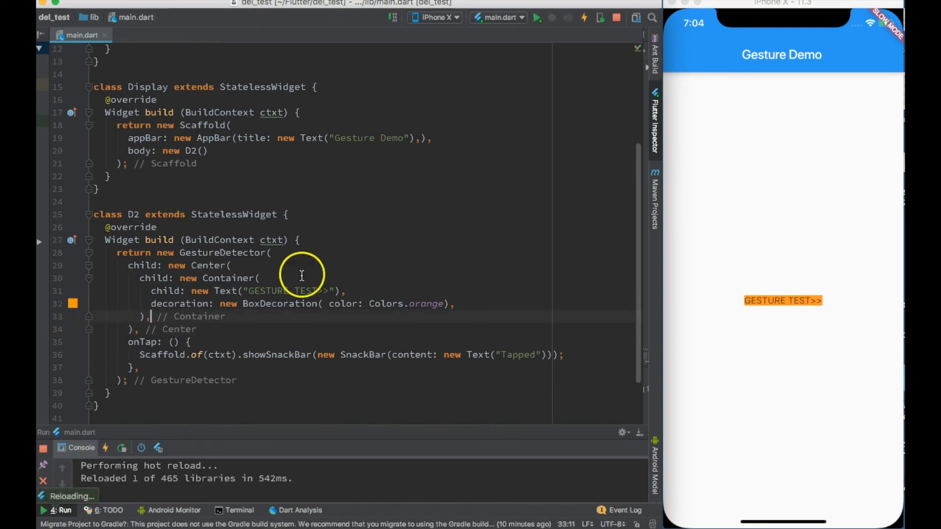
left_click(782, 301)
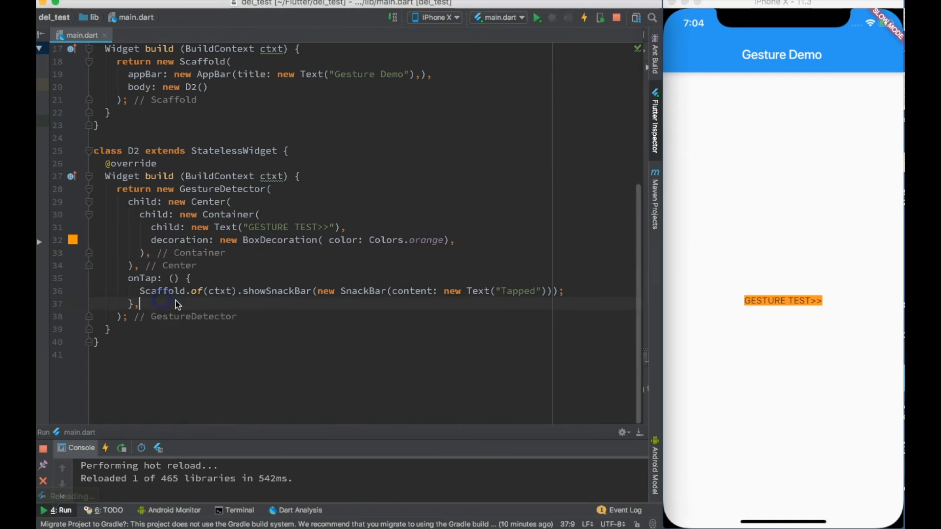
- Add an empty onDoubleTap: () { } handler to the GestureDetector
type("o")
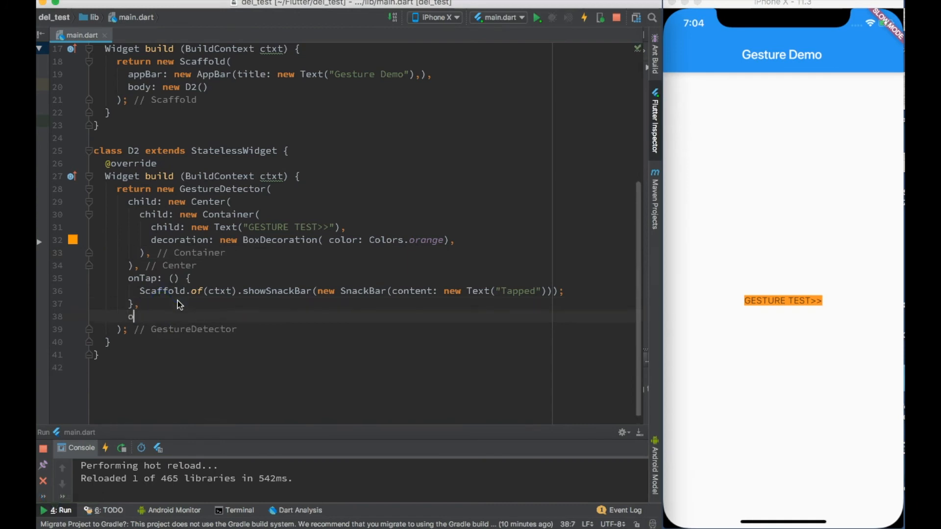
type("nDoubleTap: ,")
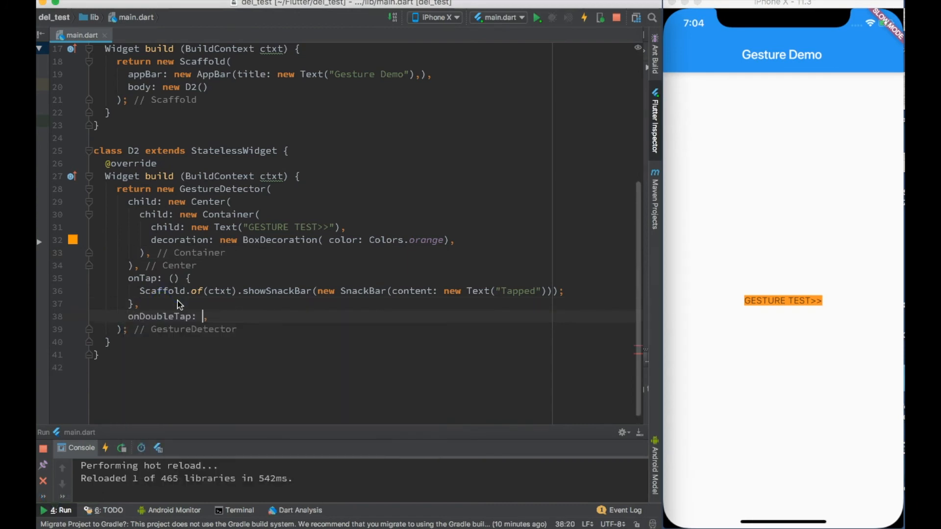
type("() {")
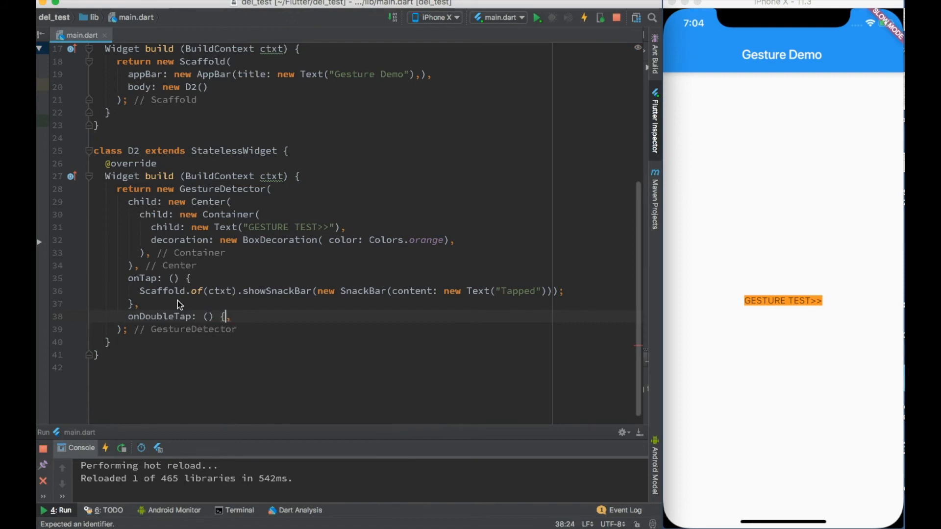
key("enter")
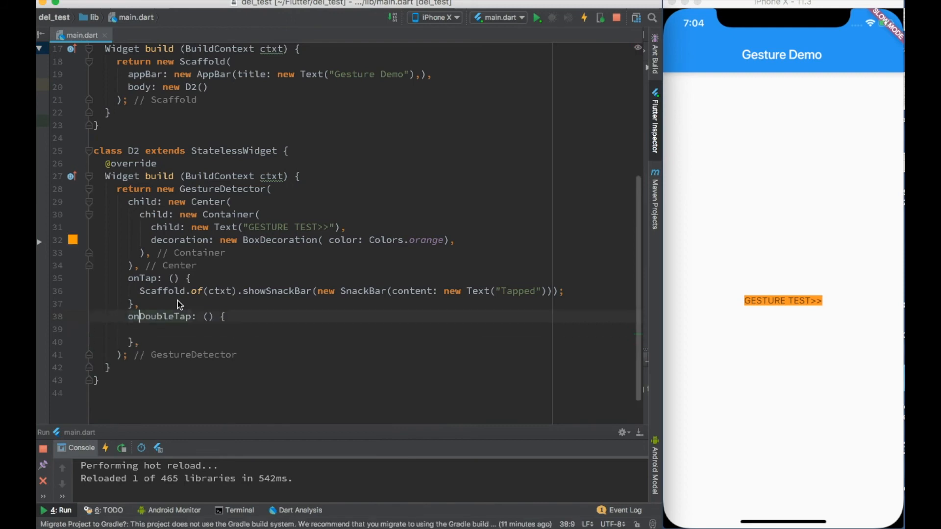
- Fill it with a showSnackBar call reading "Double Tap" and hot reload the app
type("Scaffold.of(ctxt).showSnackBar(new SnackBar(content: new Text(\"Tapped\")));")
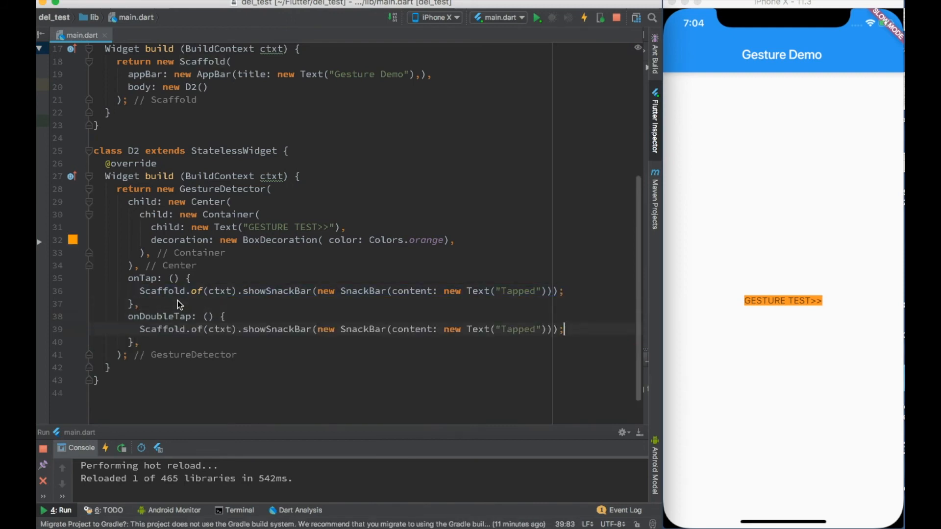
left_click(505, 329)
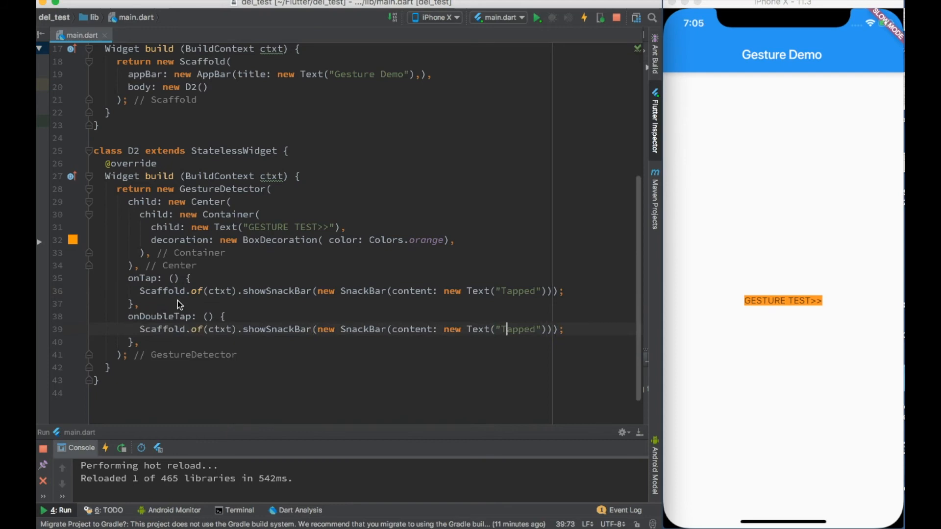
type("Double")
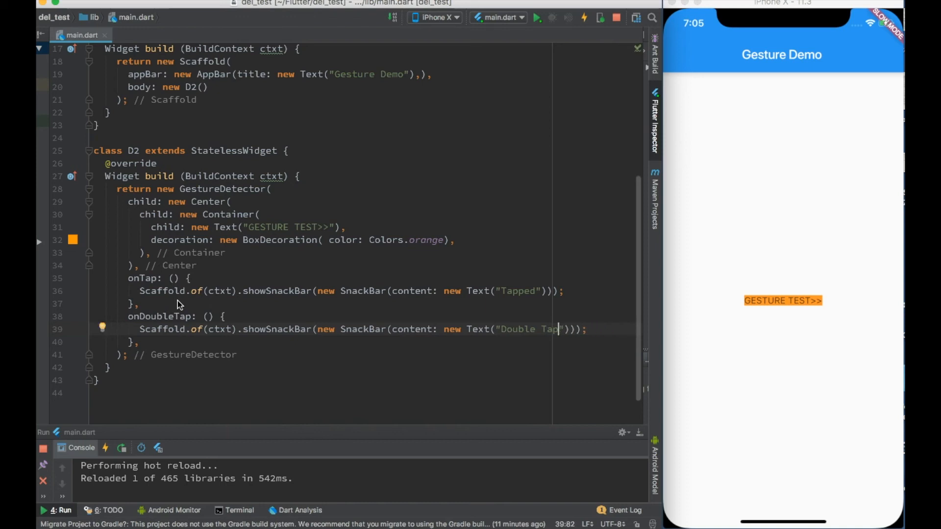
left_click(783, 300)
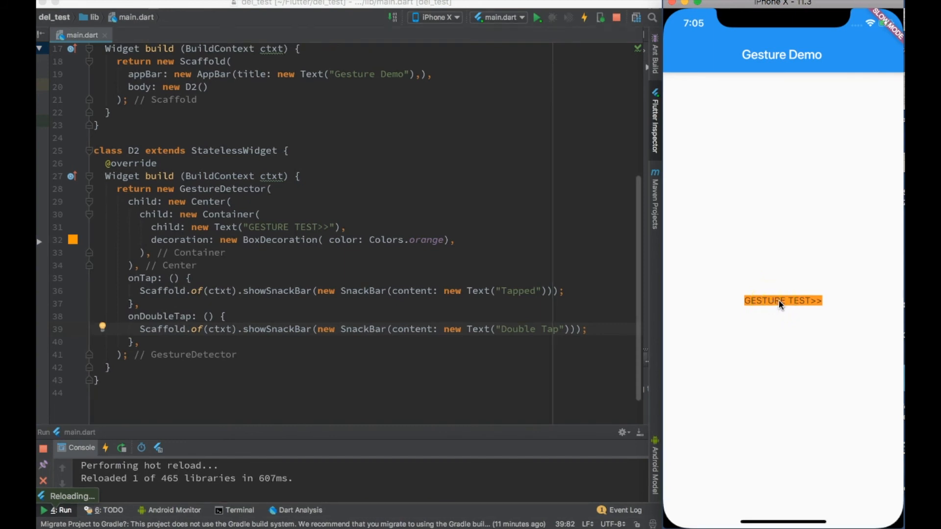
double_click(782, 300)
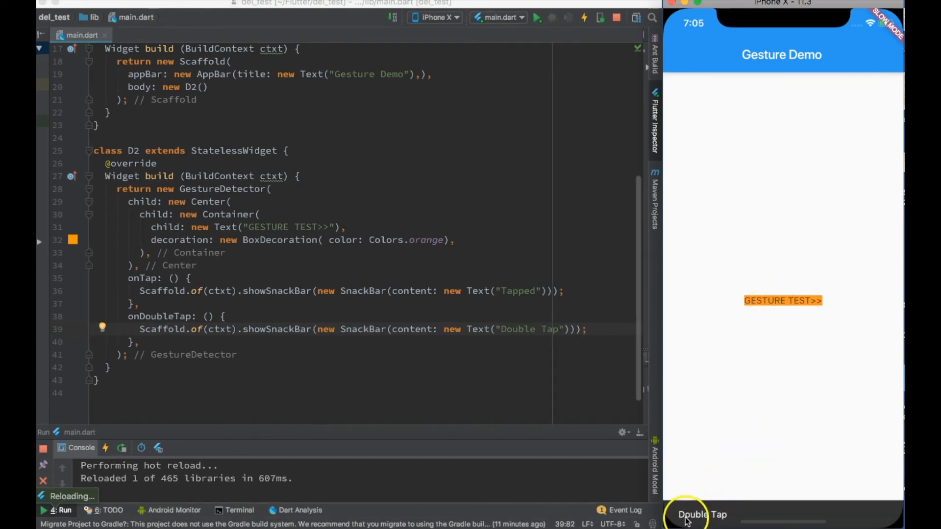
double_click(782, 301)
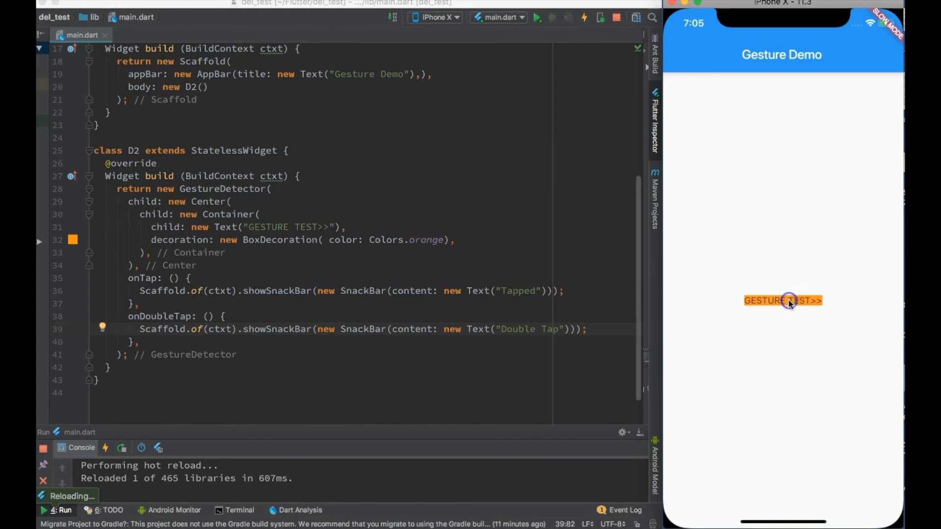
left_click(782, 300)
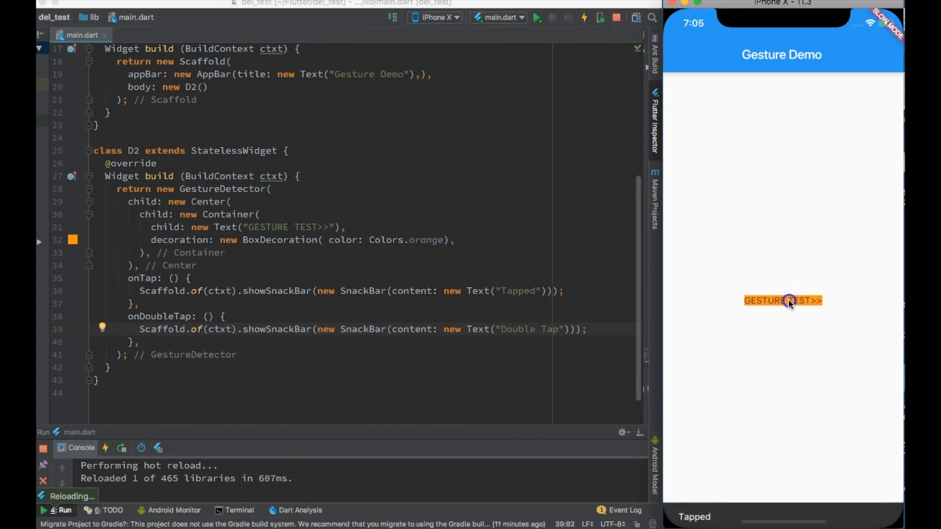
double_click(782, 300)
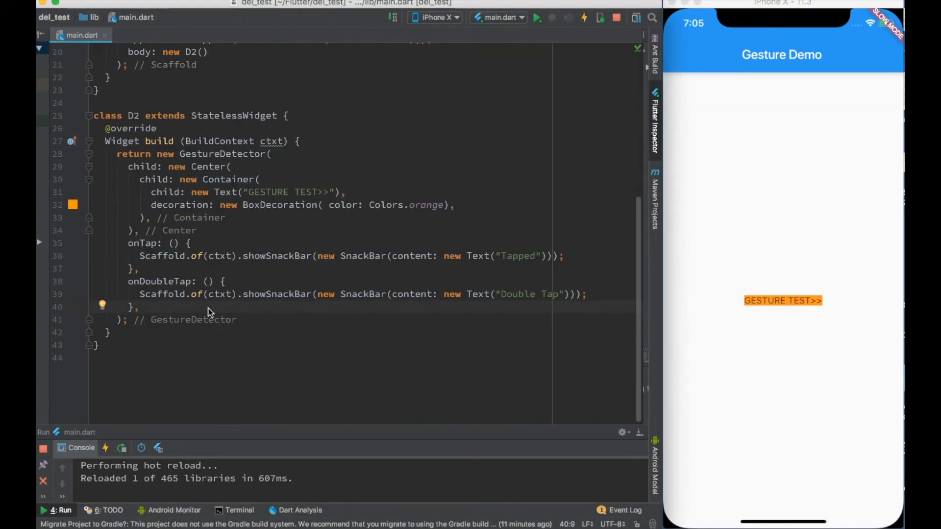
- Write an onTapCancel handler whose SnackBar message reads "Cancel Tap"
type("onTapCancel: (),")
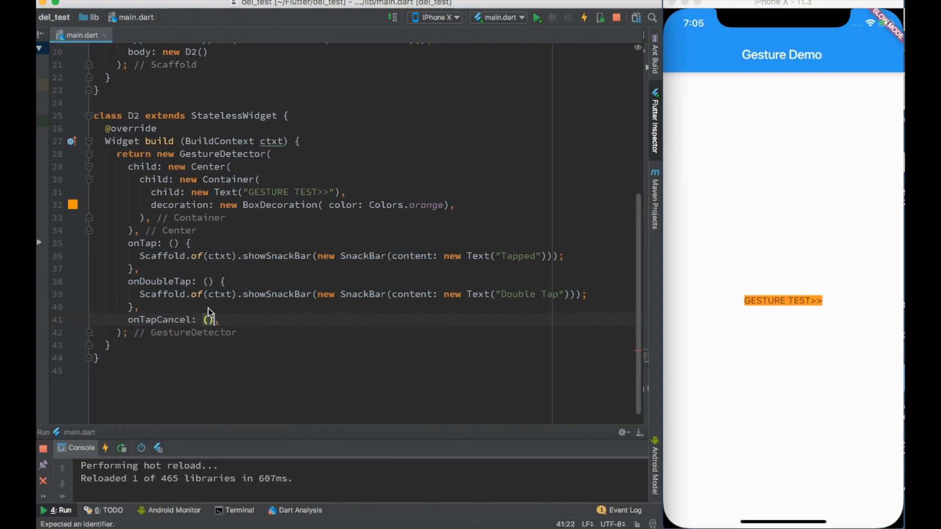
type("{ }")
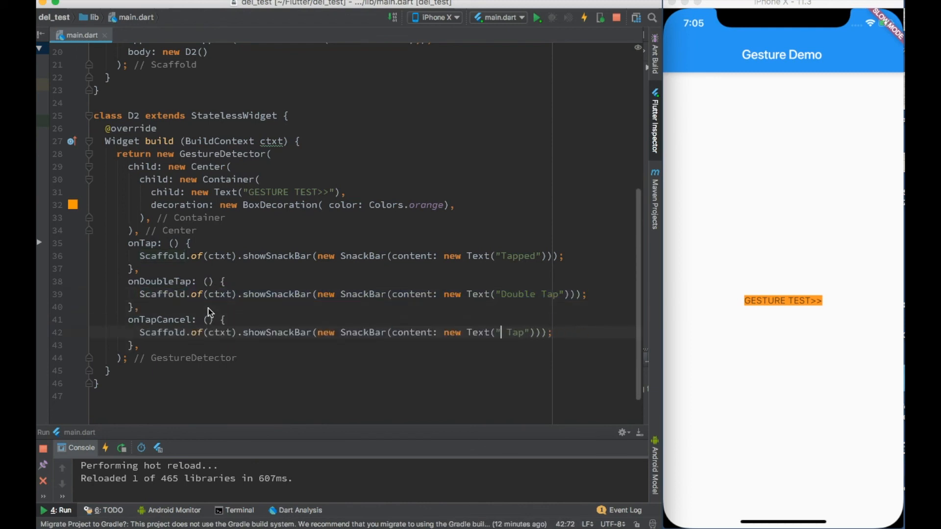
type("Cancel")
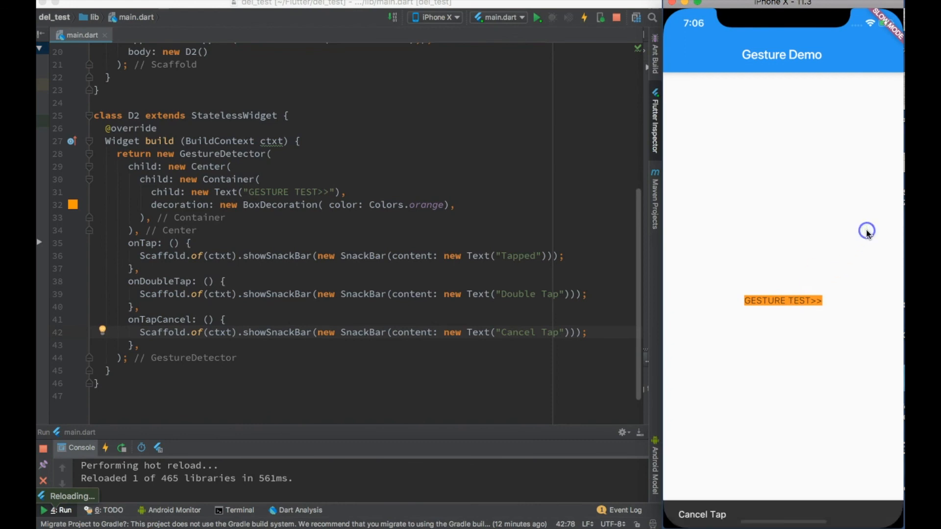
left_click(782, 300)
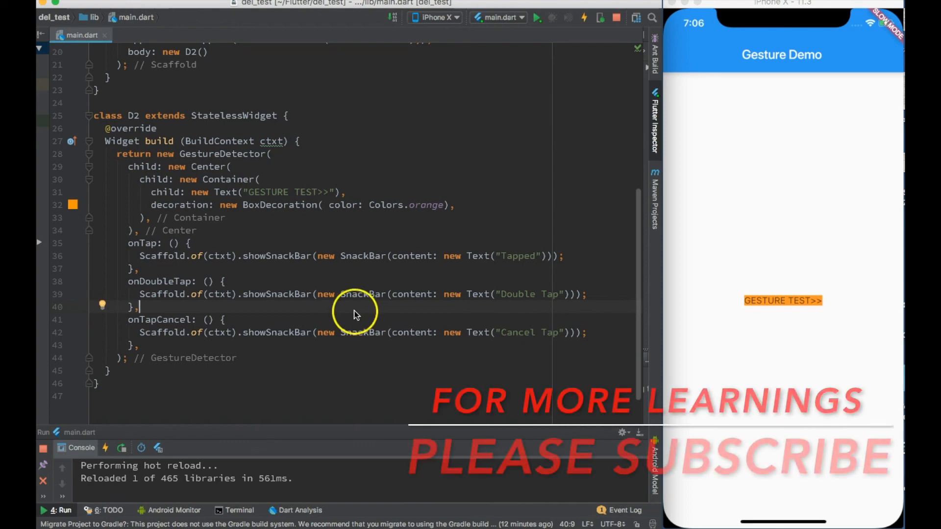
scroll("up", 3)
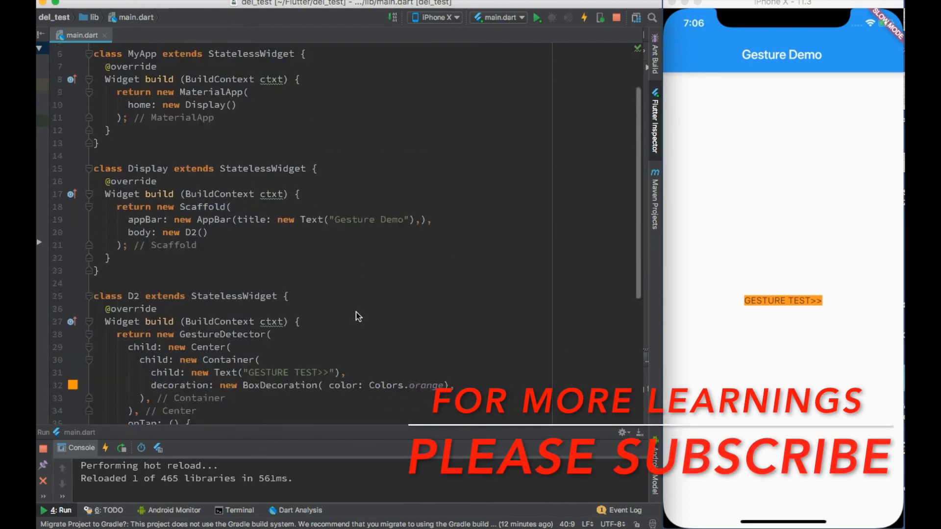
scroll("down", 3)
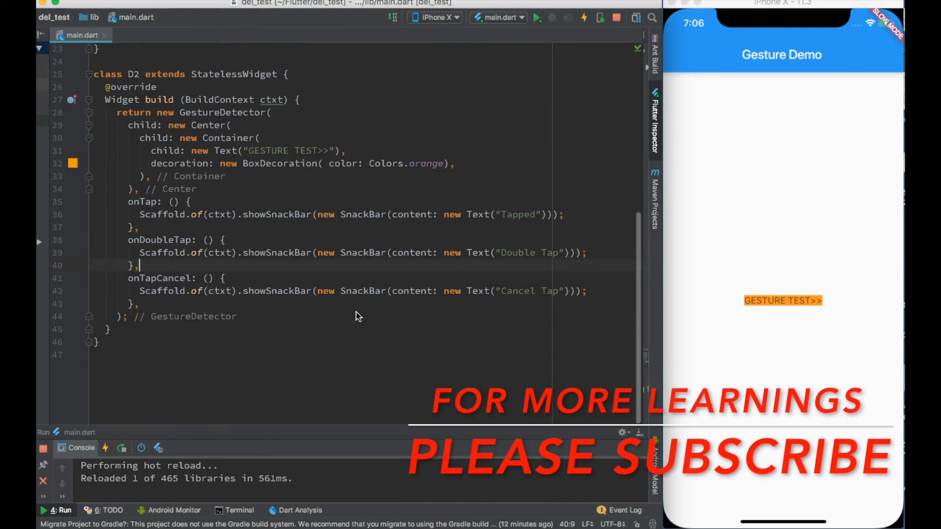
scroll("up", 3)
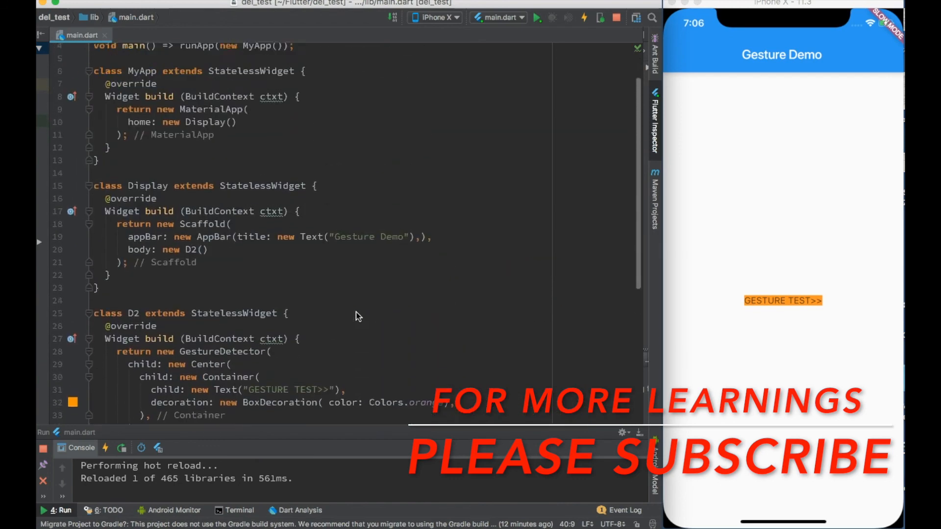
scroll("down", 3)
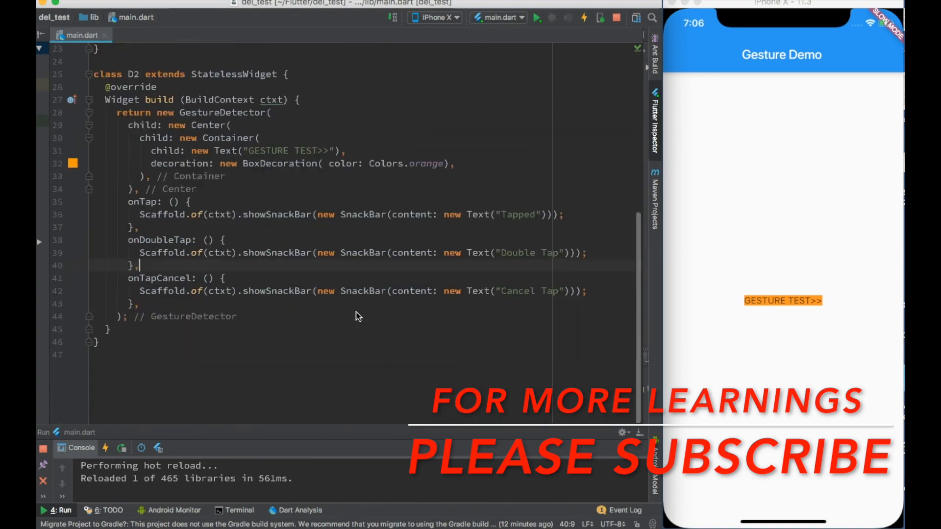